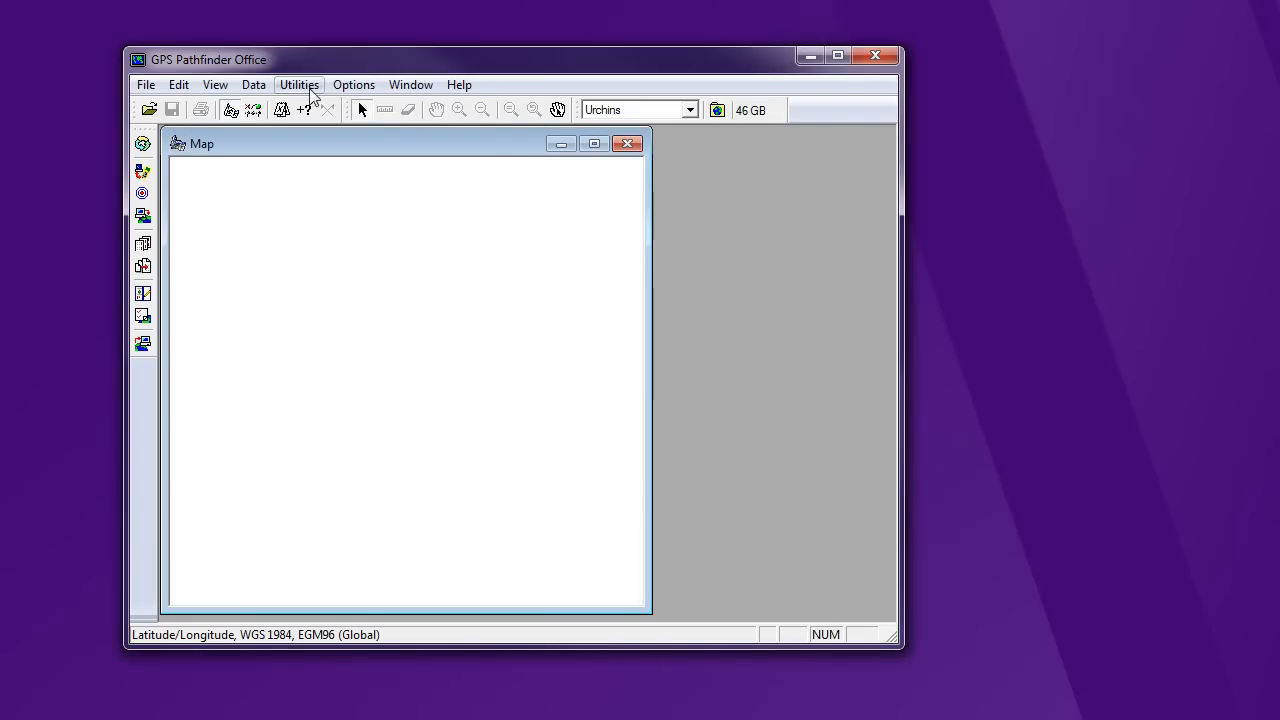
Launch the Data Dictionary Editor from the Utilities menu.
{"action": "left_click", "coordinate": [299, 84]}
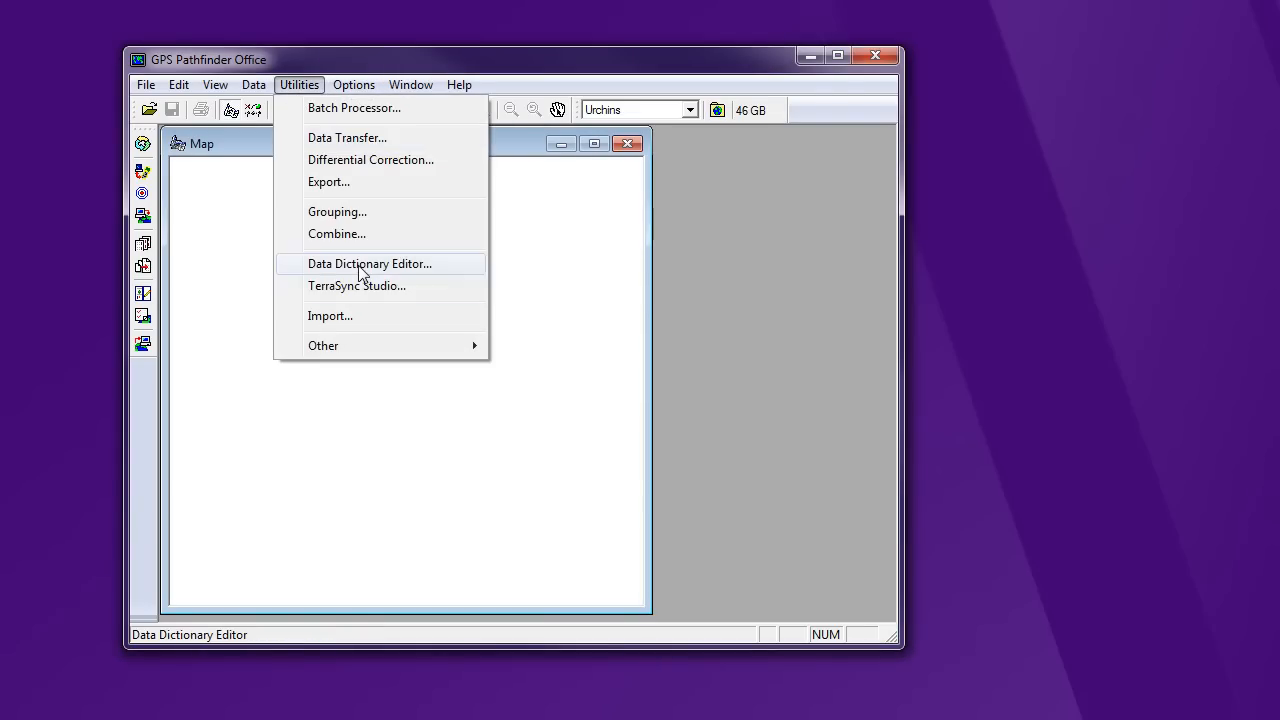
{"action": "left_click", "coordinate": [370, 263]}
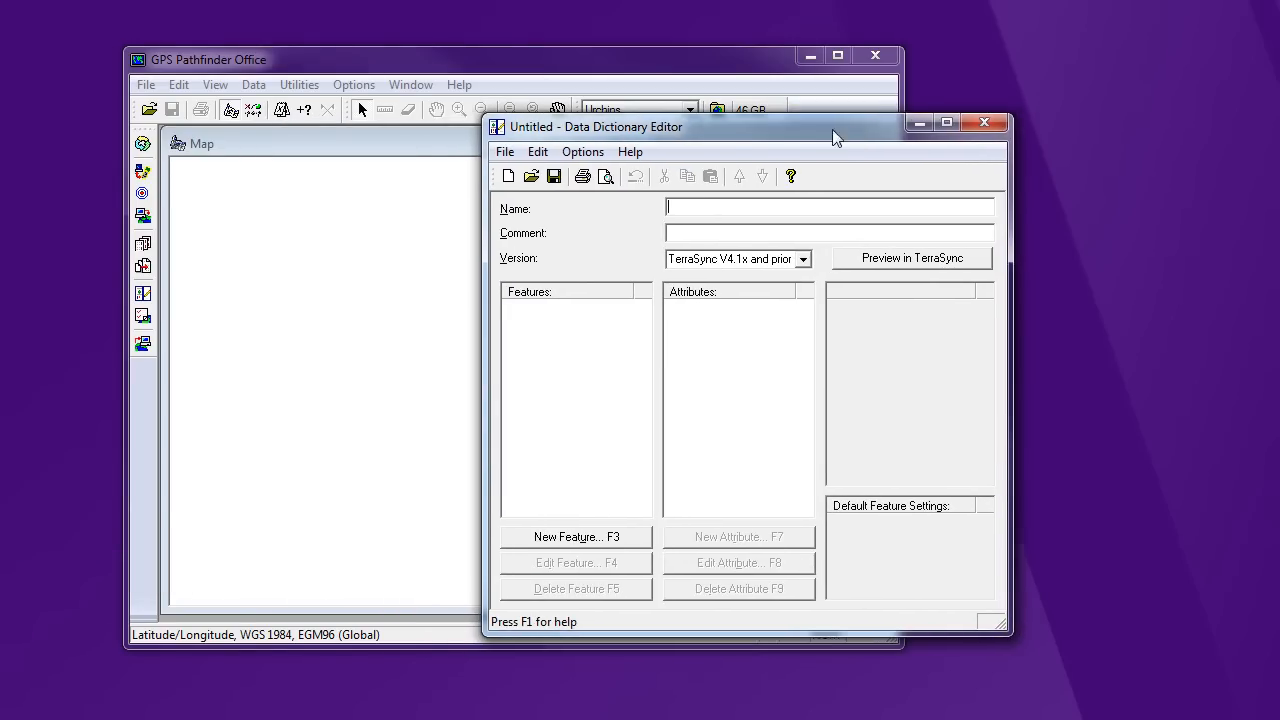
Enter 'Fire Hydrants' as the data dictionary's name.
{"action": "left_click", "coordinate": [760, 264]}
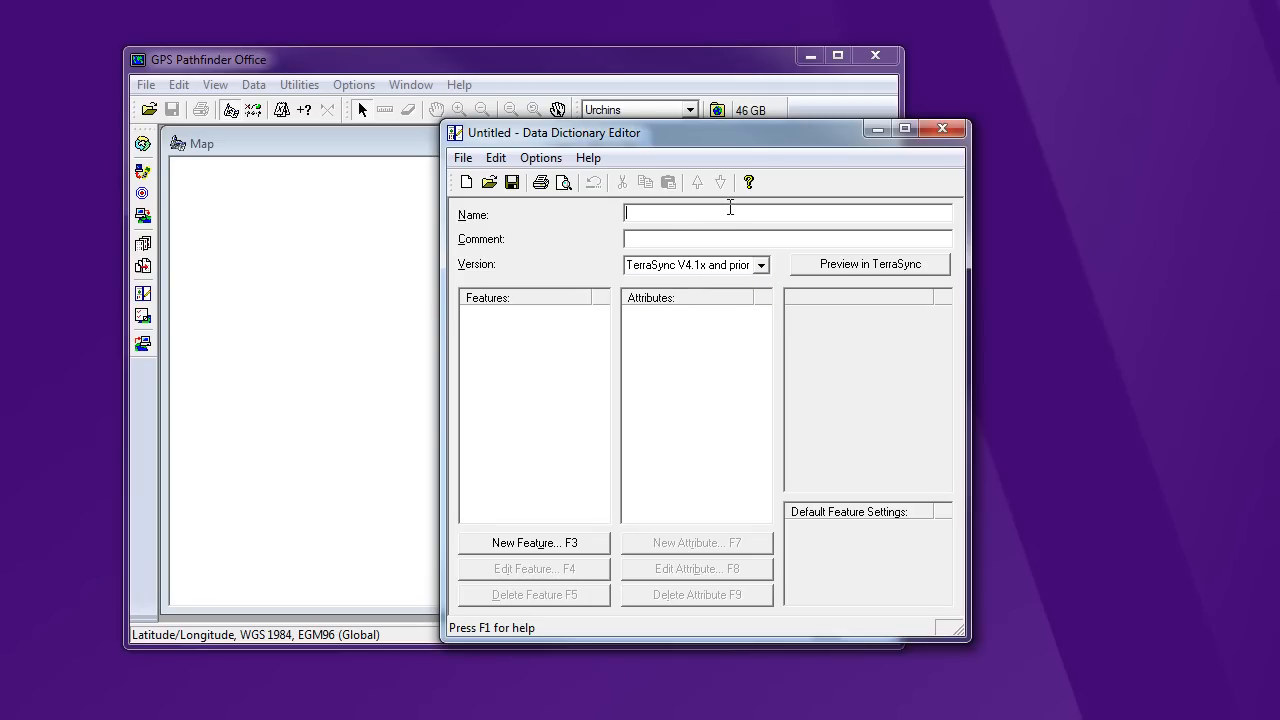
{"action": "type", "text": "Fire"}
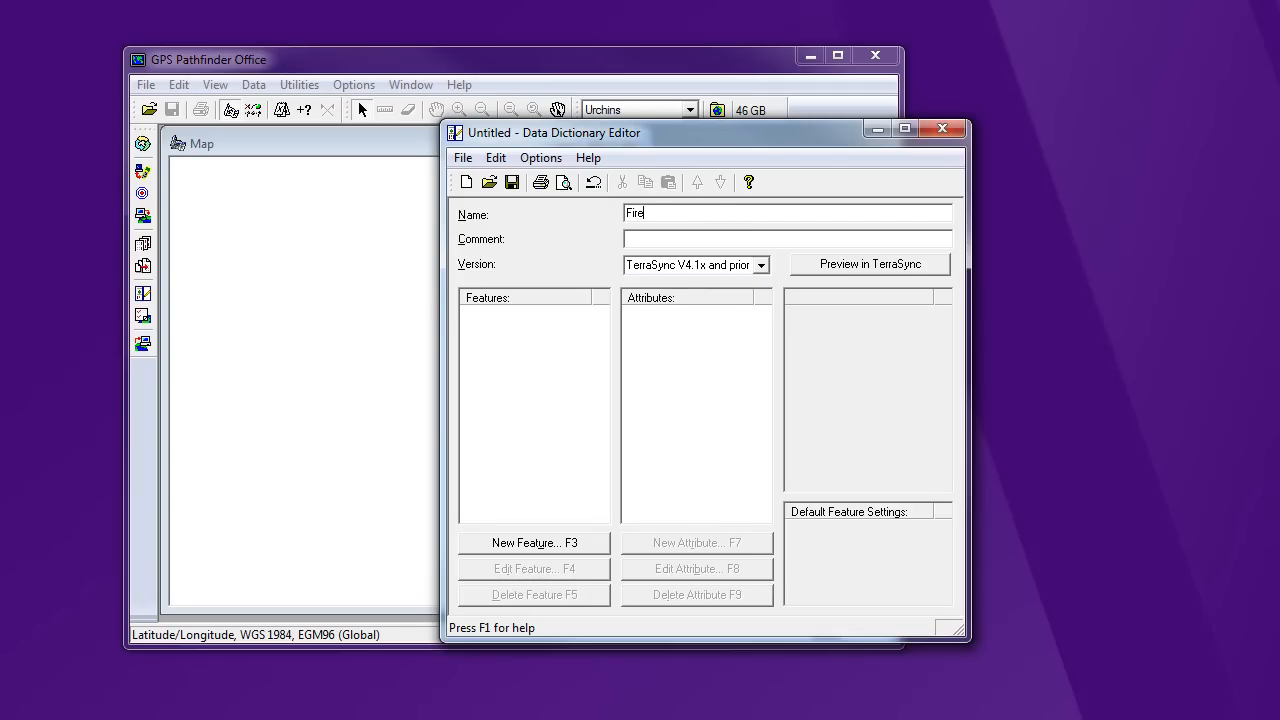
{"action": "type", "text": "Hydrants"}
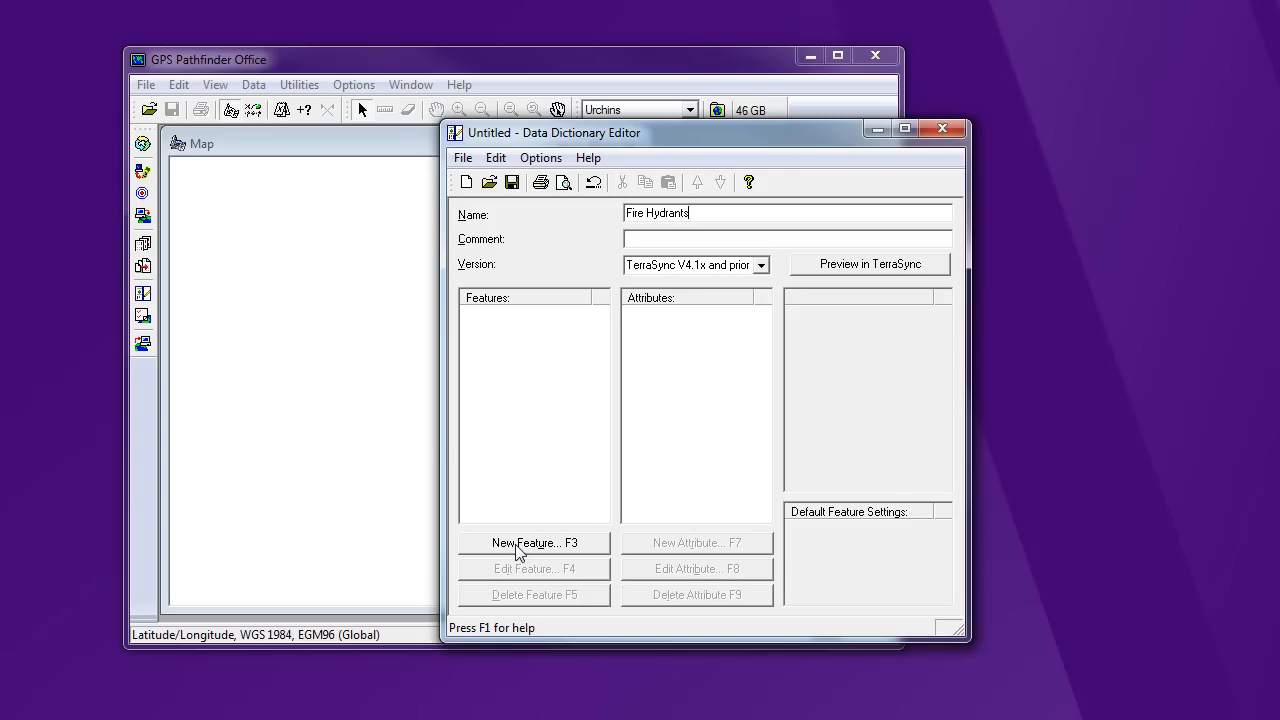
Create a new point feature named Hydrants and show its default logging settings.
{"action": "left_click", "coordinate": [534, 543]}
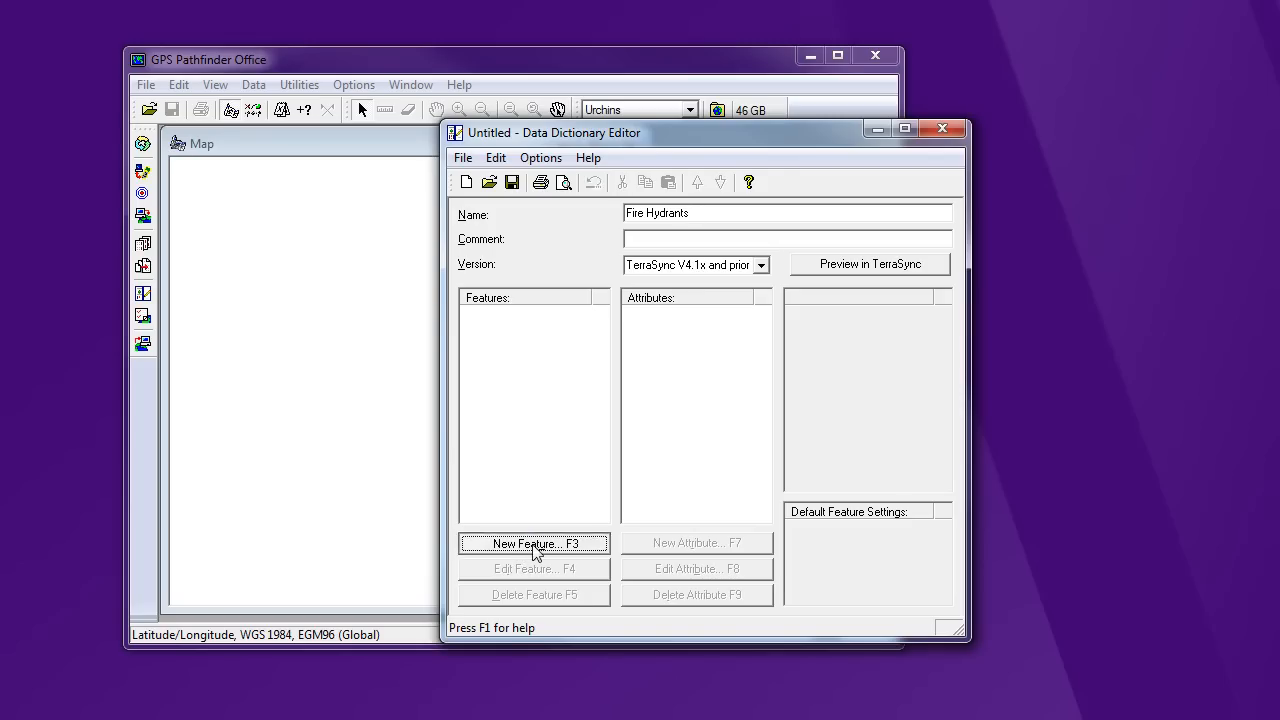
{"action": "left_click", "coordinate": [534, 543]}
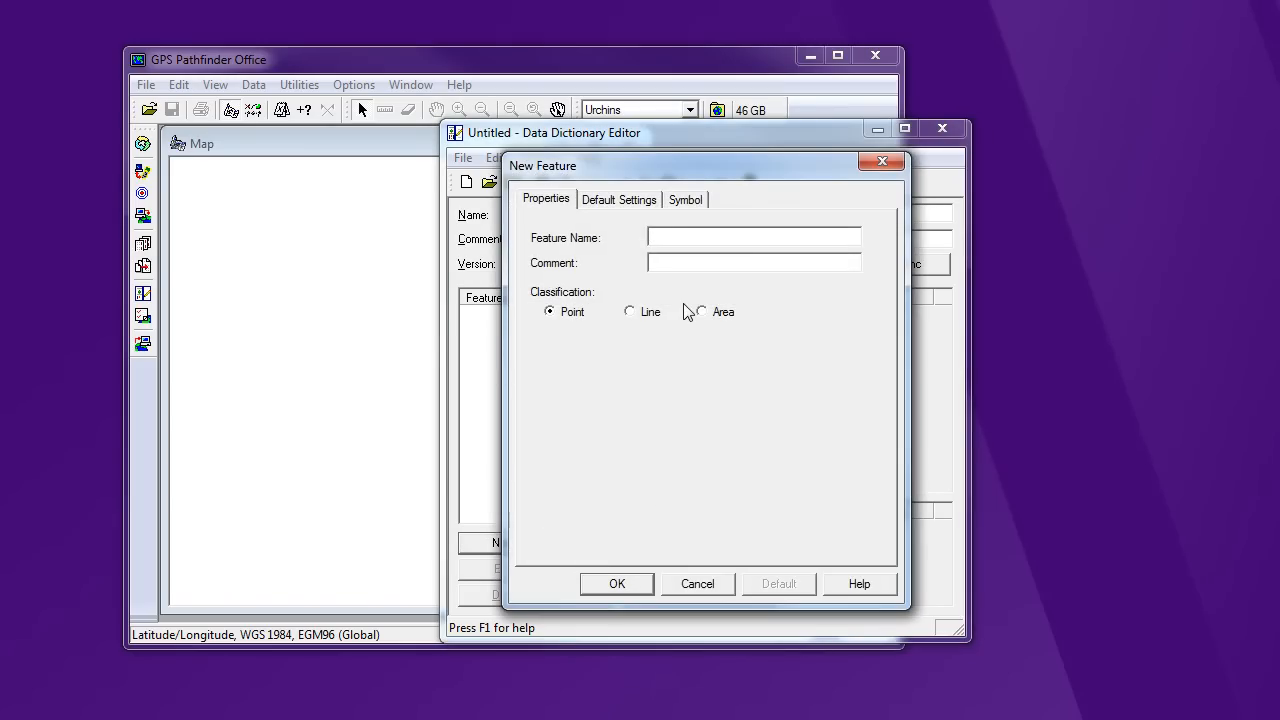
{"action": "type", "text": "Hydrants"}
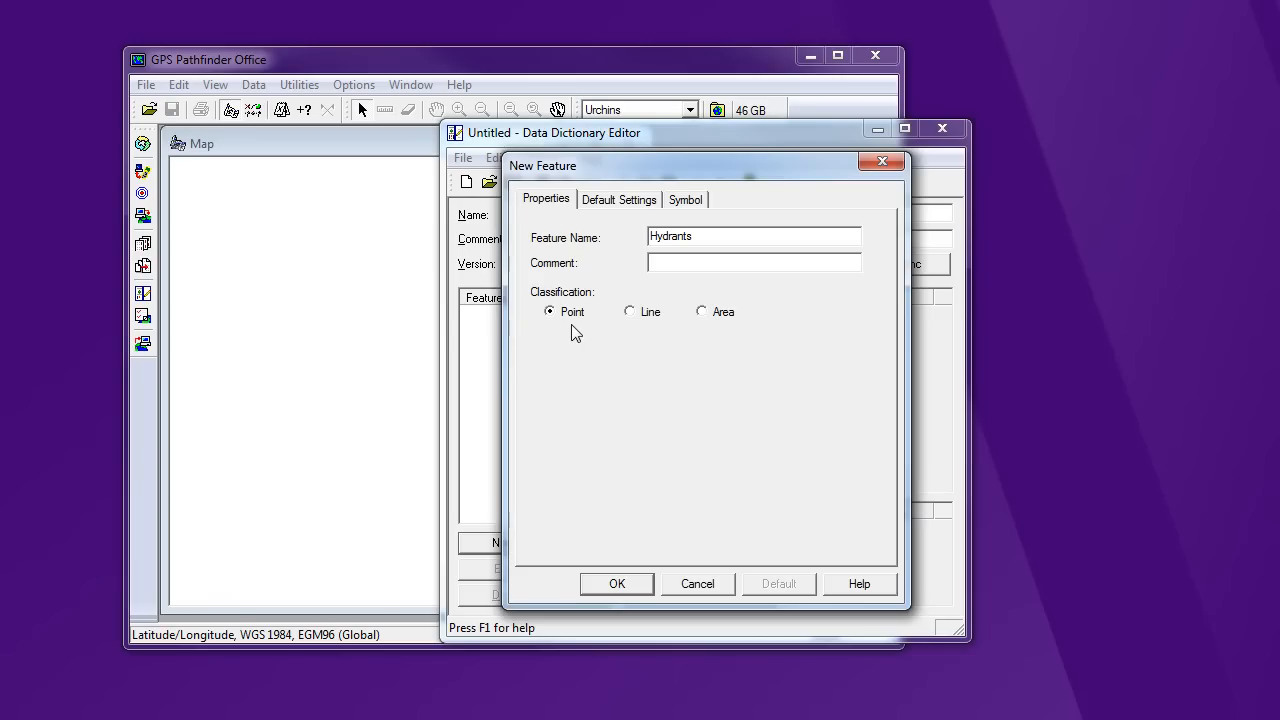
{"action": "left_click", "coordinate": [618, 198]}
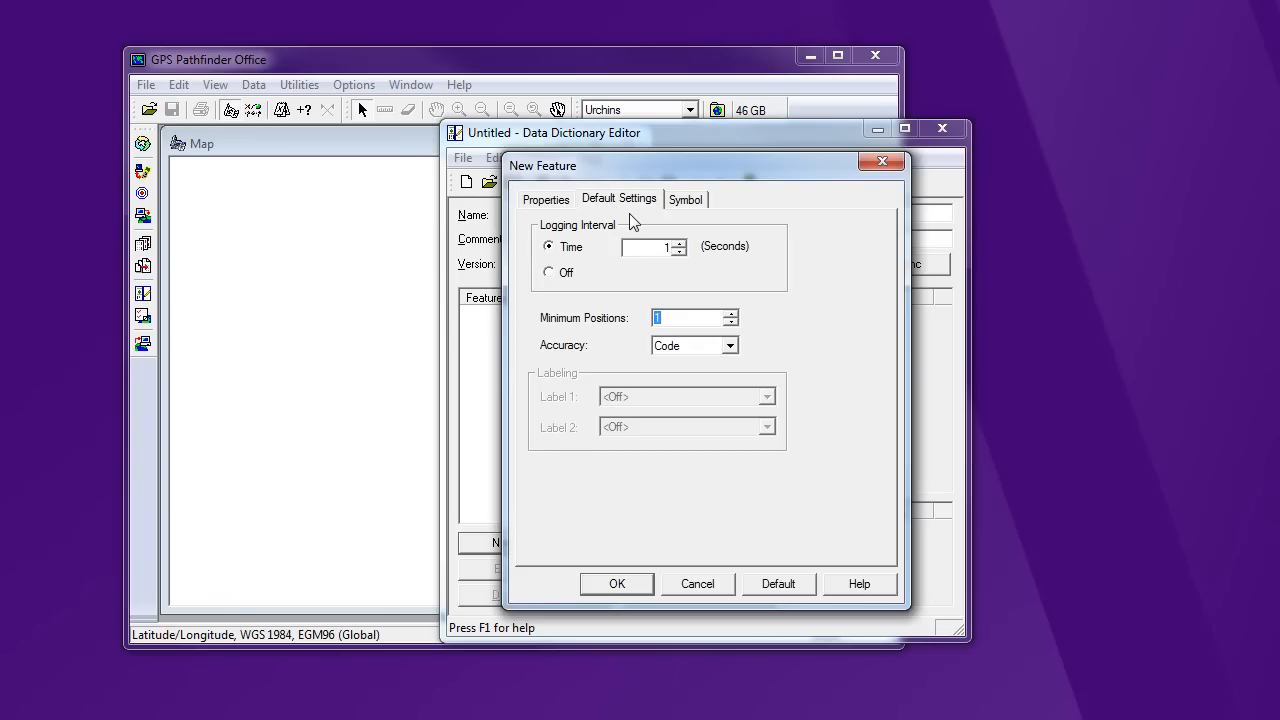
{"action": "mouse_move", "coordinate": [638, 222]}
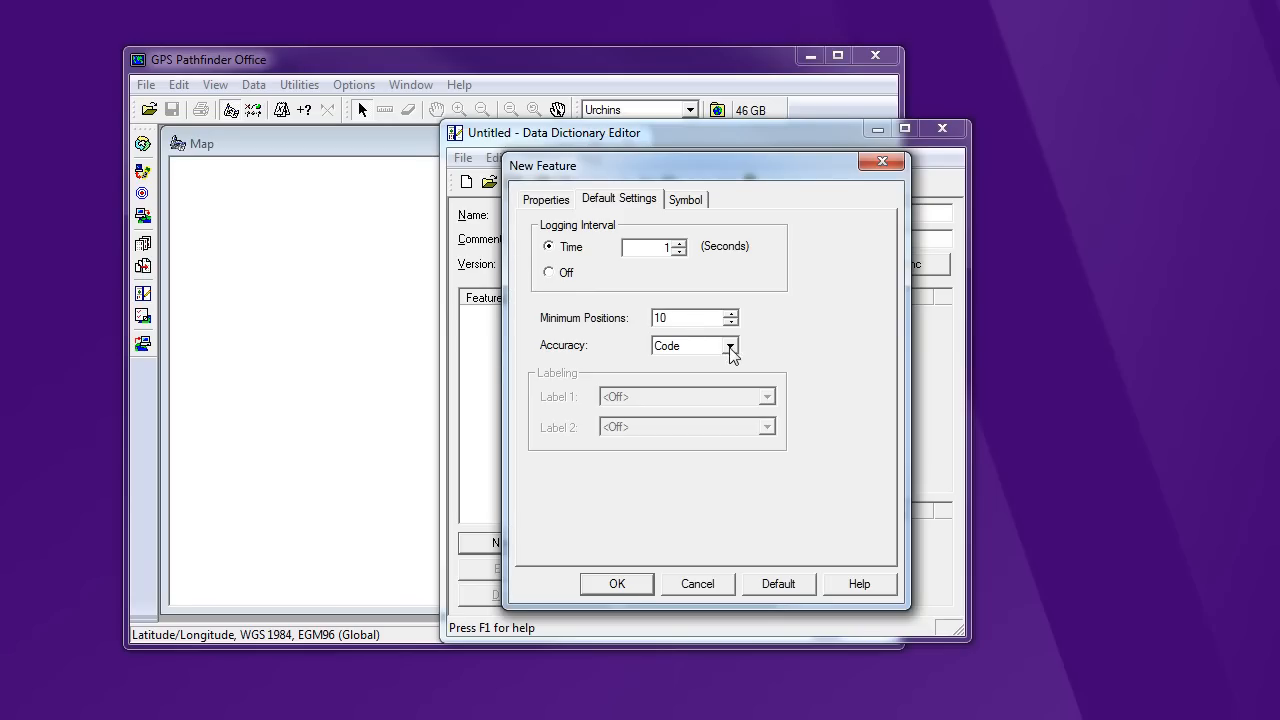
Keep Hydrants' logging accuracy at Code, then show its symbol settings.
{"action": "left_click", "coordinate": [730, 345]}
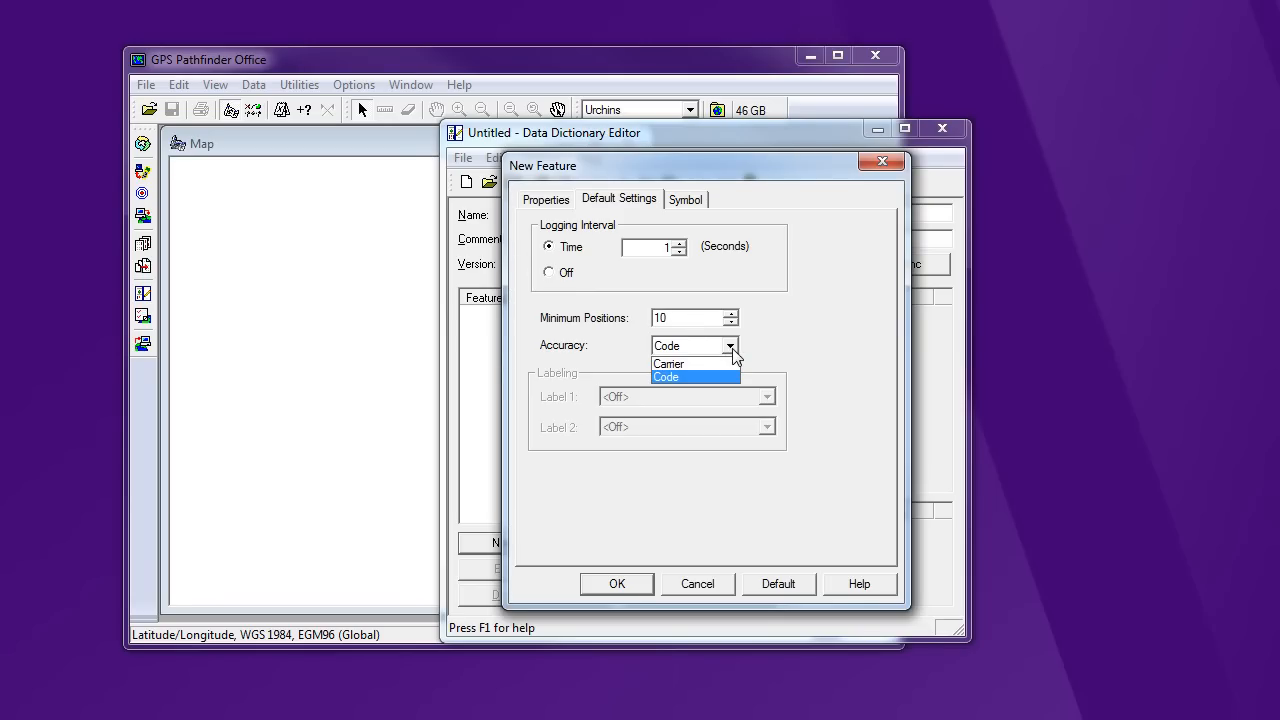
{"action": "mouse_move", "coordinate": [669, 363]}
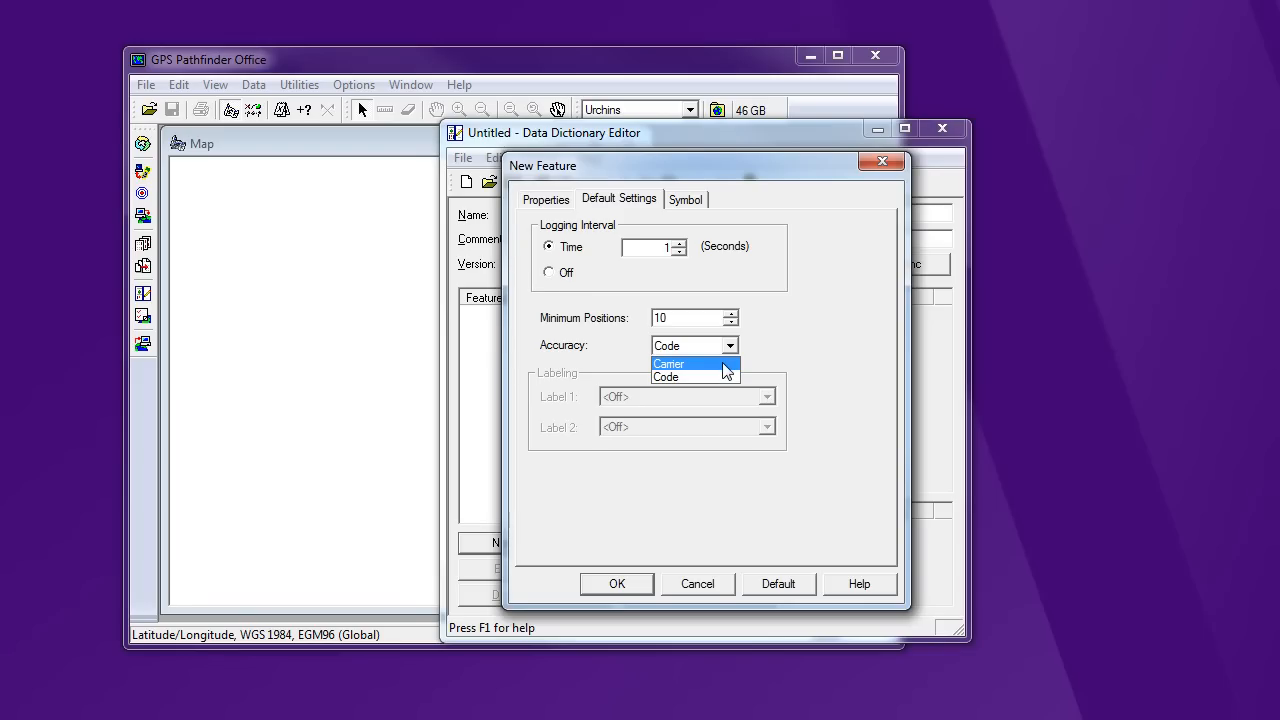
{"action": "mouse_move", "coordinate": [722, 368]}
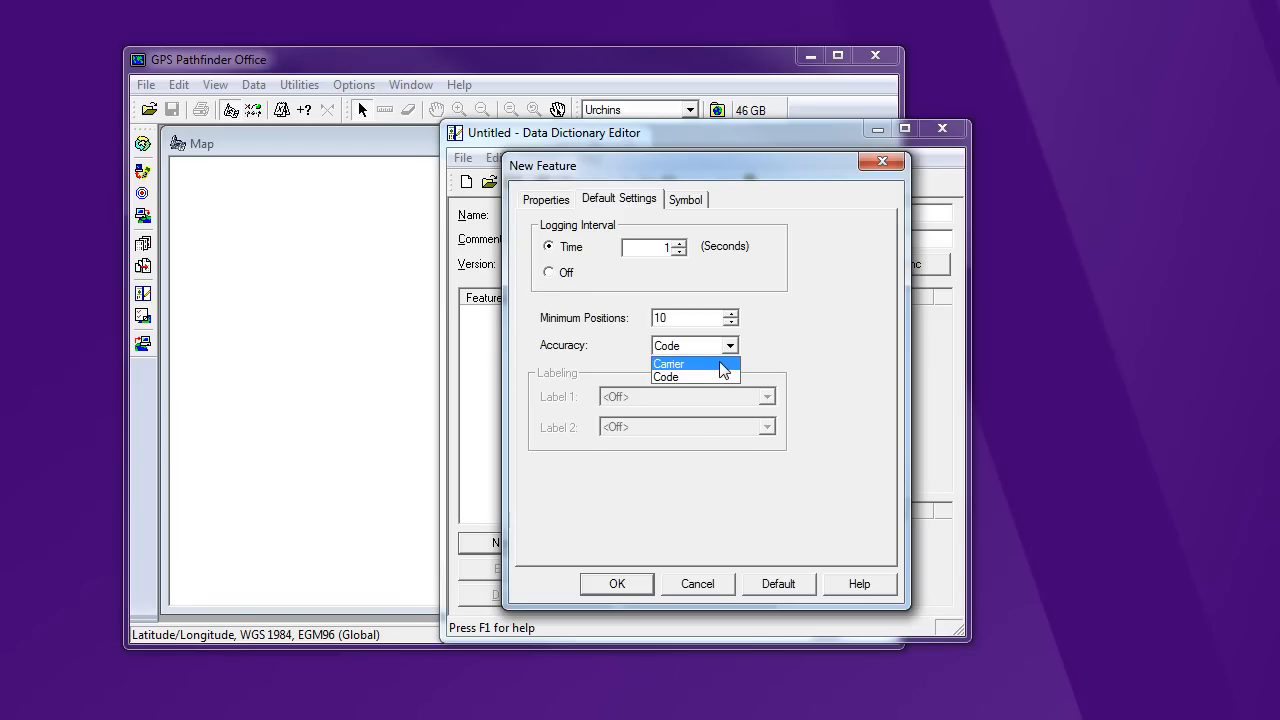
{"action": "left_click", "coordinate": [666, 376]}
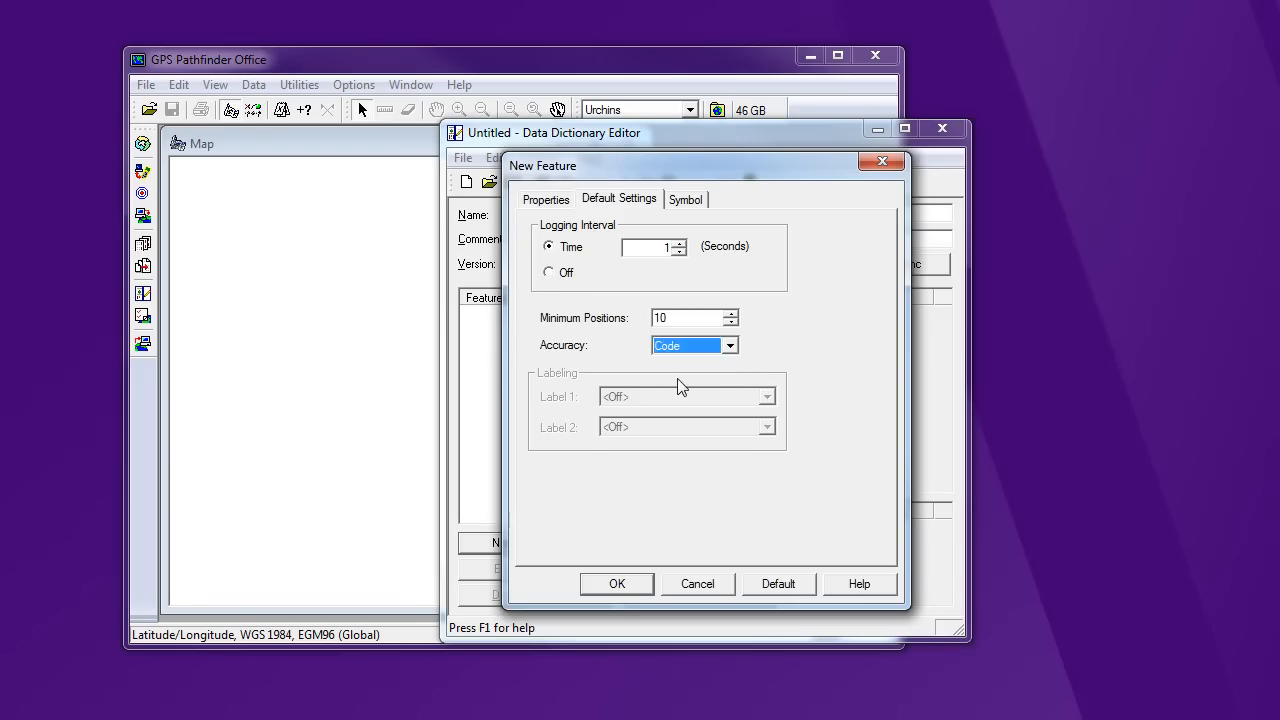
{"action": "mouse_move", "coordinate": [798, 364]}
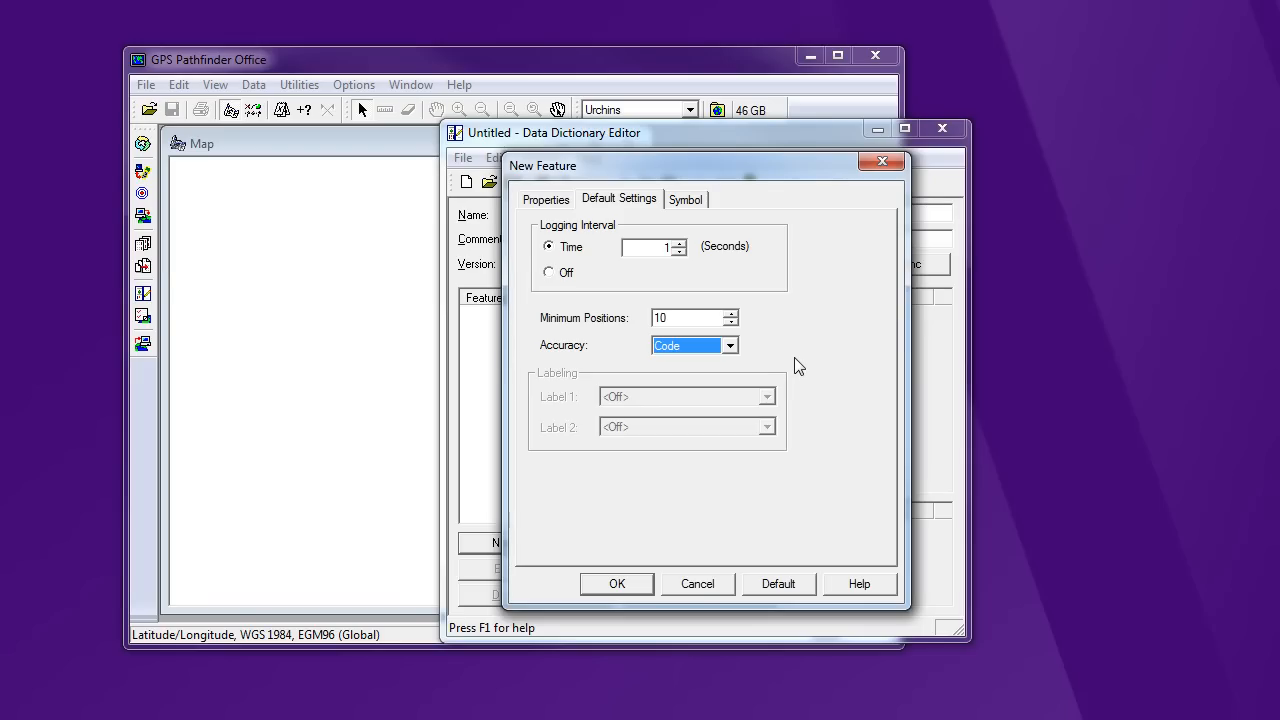
{"action": "mouse_move", "coordinate": [792, 321]}
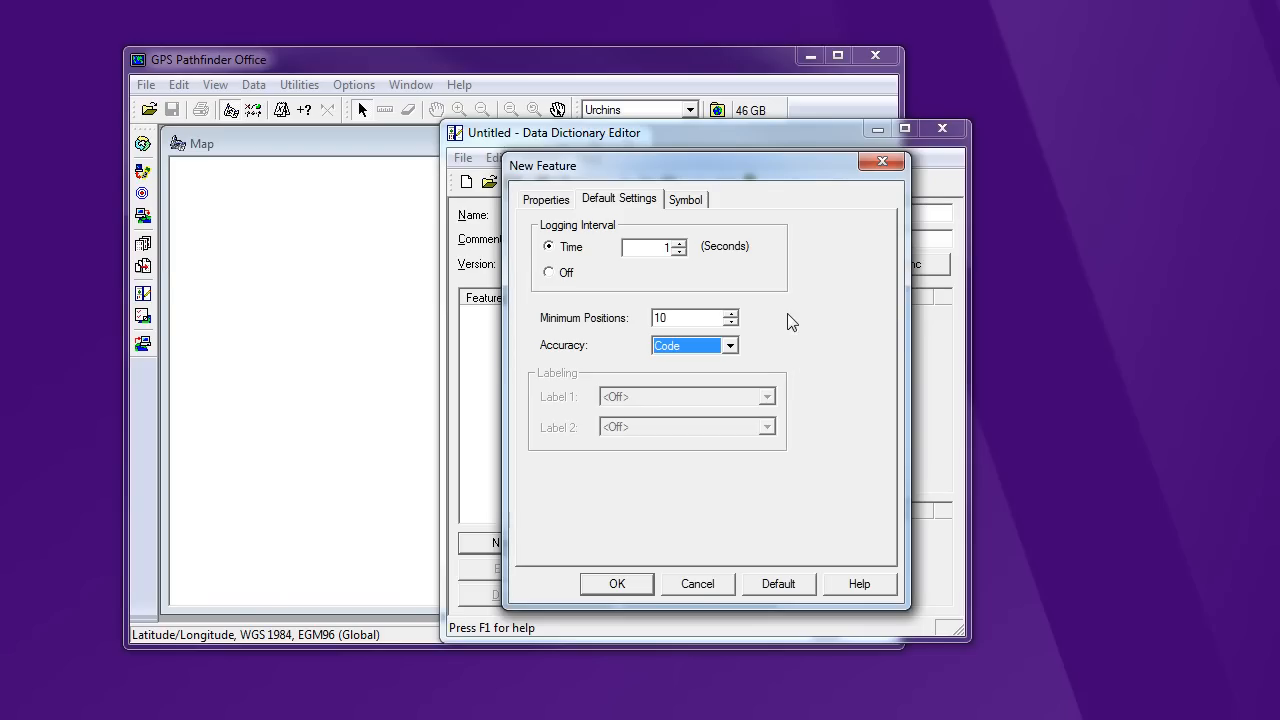
{"action": "left_click", "coordinate": [685, 199]}
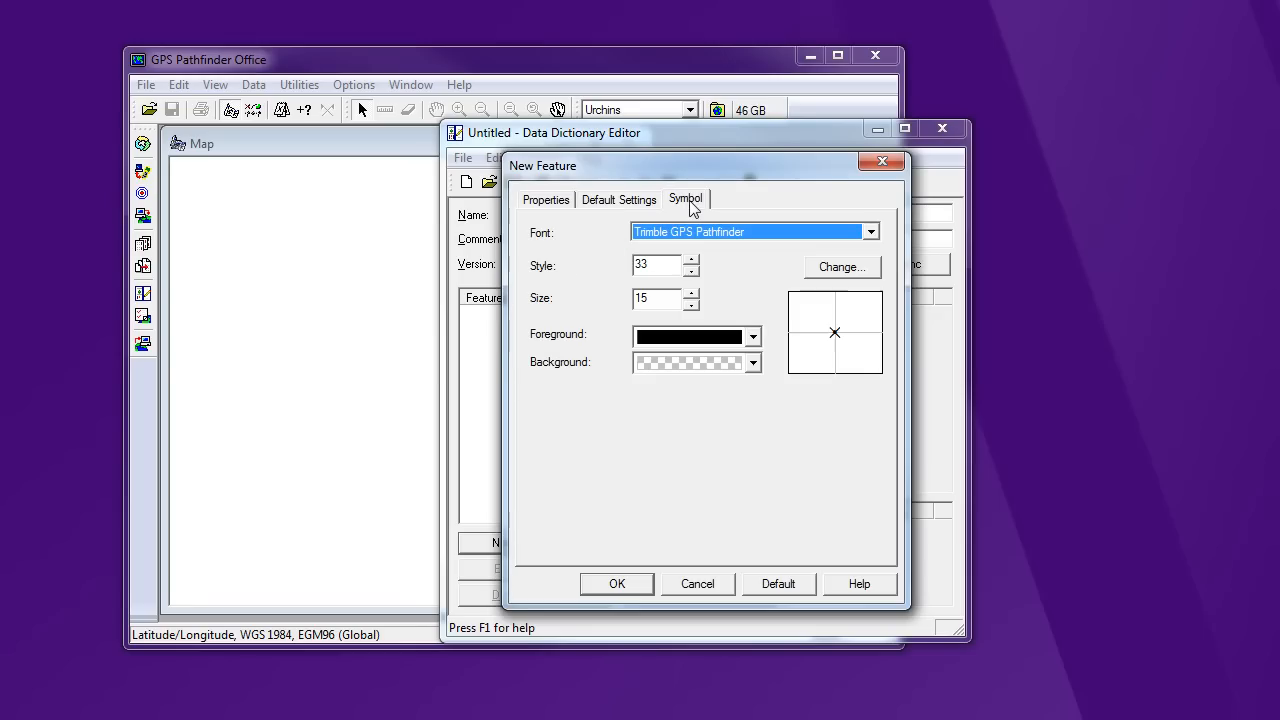
Assign the fire hydrant symbol to Hydrants and add it to the feature list.
{"action": "left_click", "coordinate": [840, 267]}
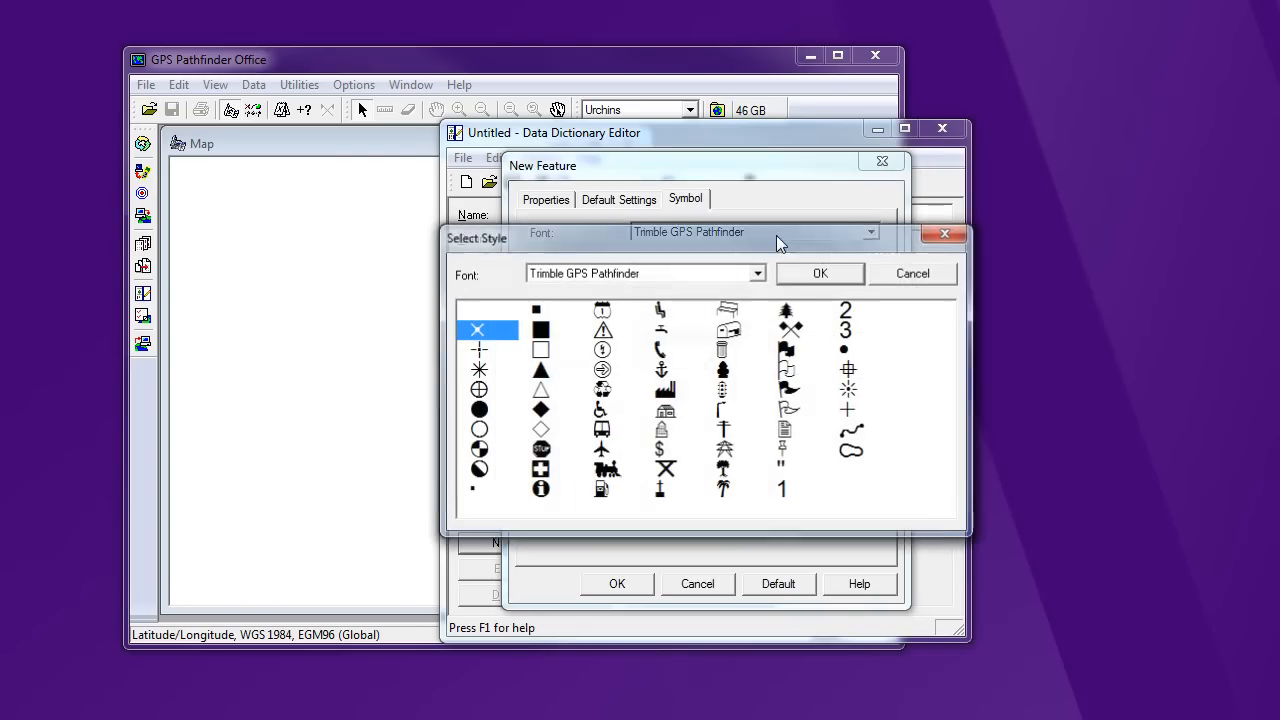
{"action": "left_click", "coordinate": [819, 273]}
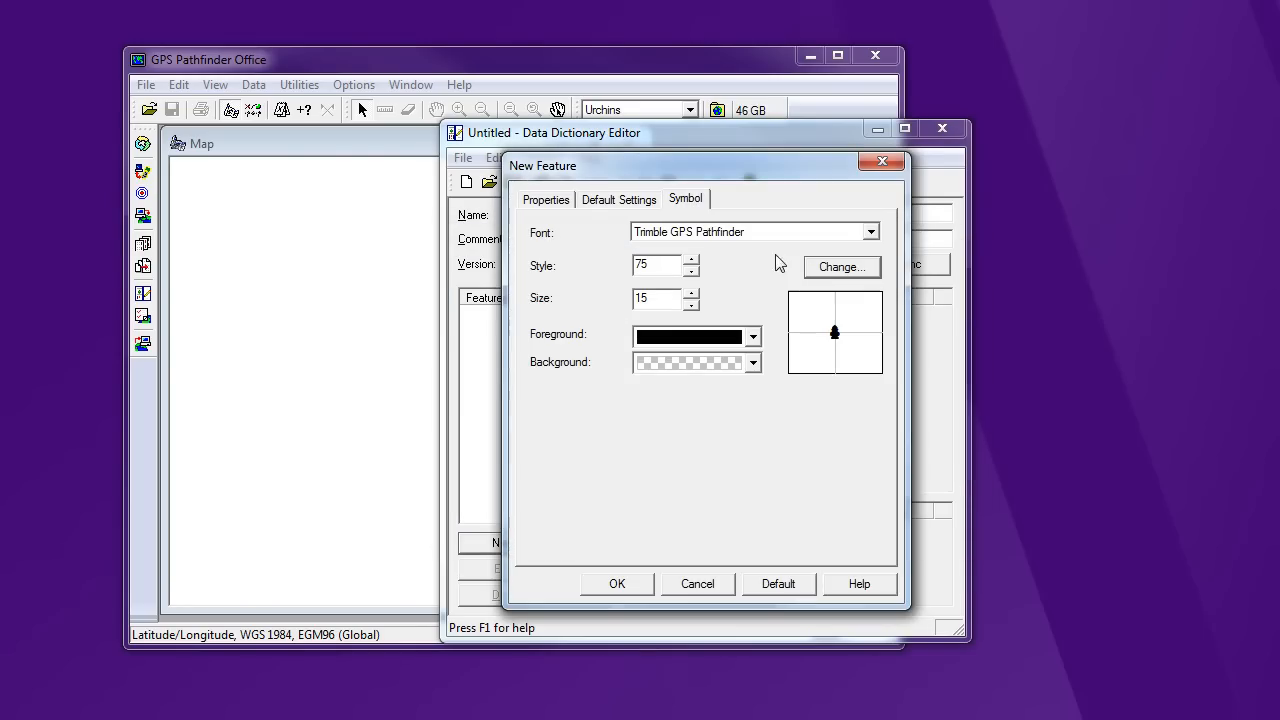
{"action": "left_click", "coordinate": [754, 362]}
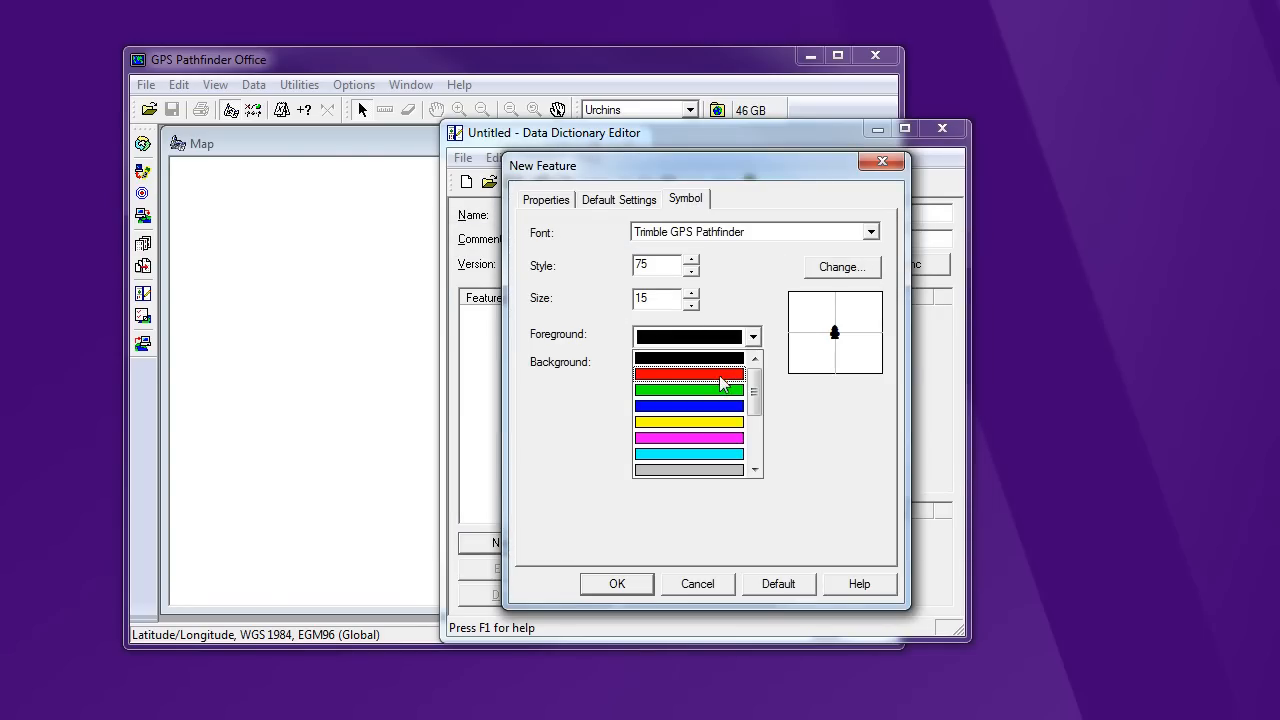
{"action": "left_click", "coordinate": [617, 583]}
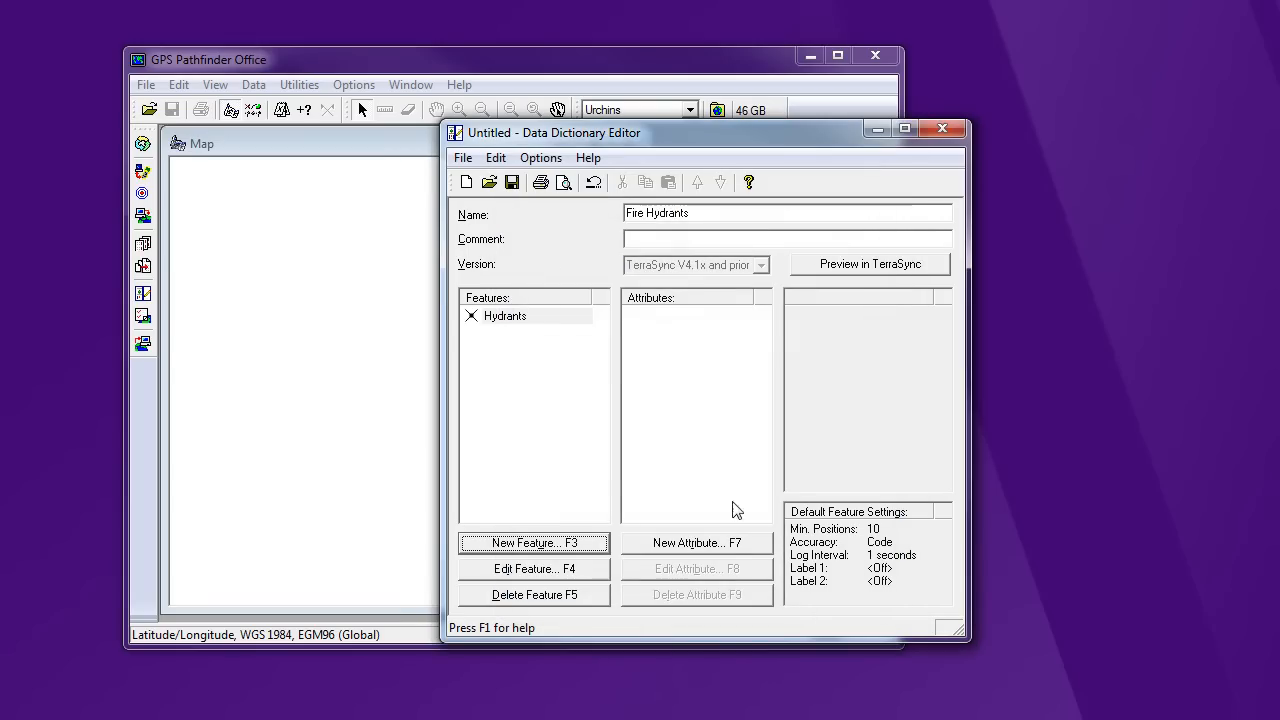
{"action": "mouse_move", "coordinate": [490, 316]}
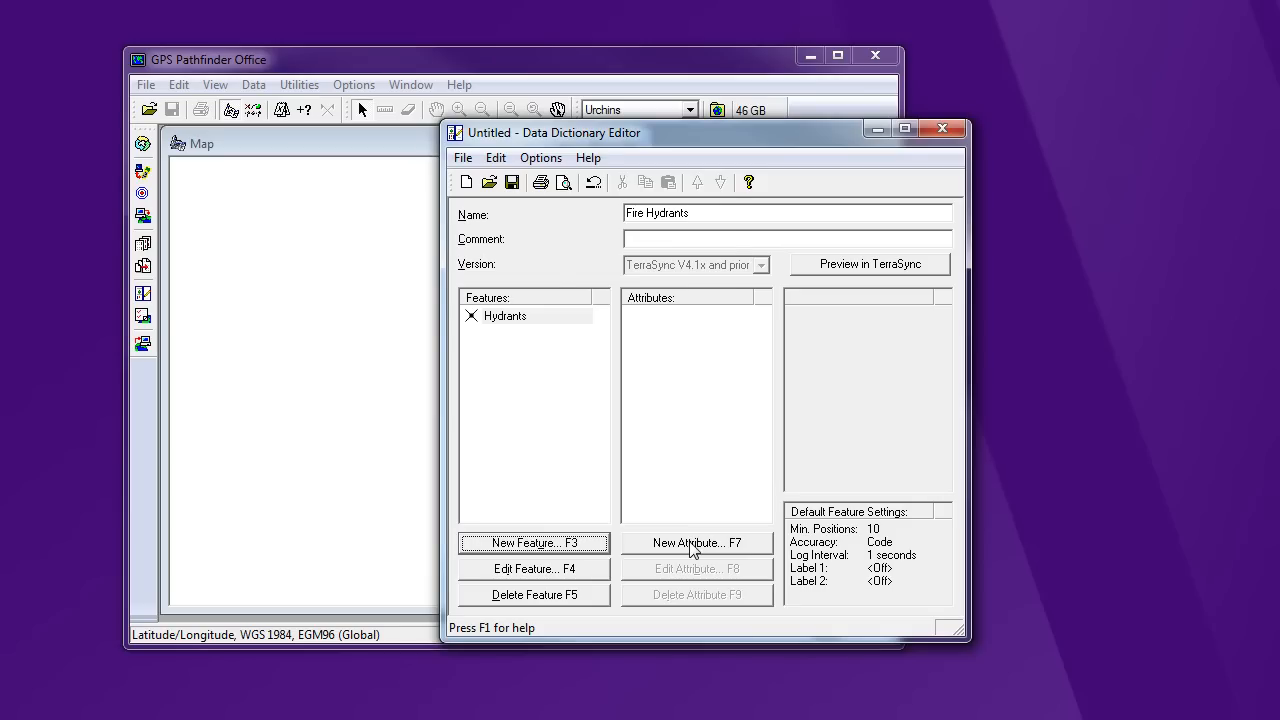
Begin a new Menu-type attribute for the Hydrants feature.
{"action": "left_click", "coordinate": [696, 542]}
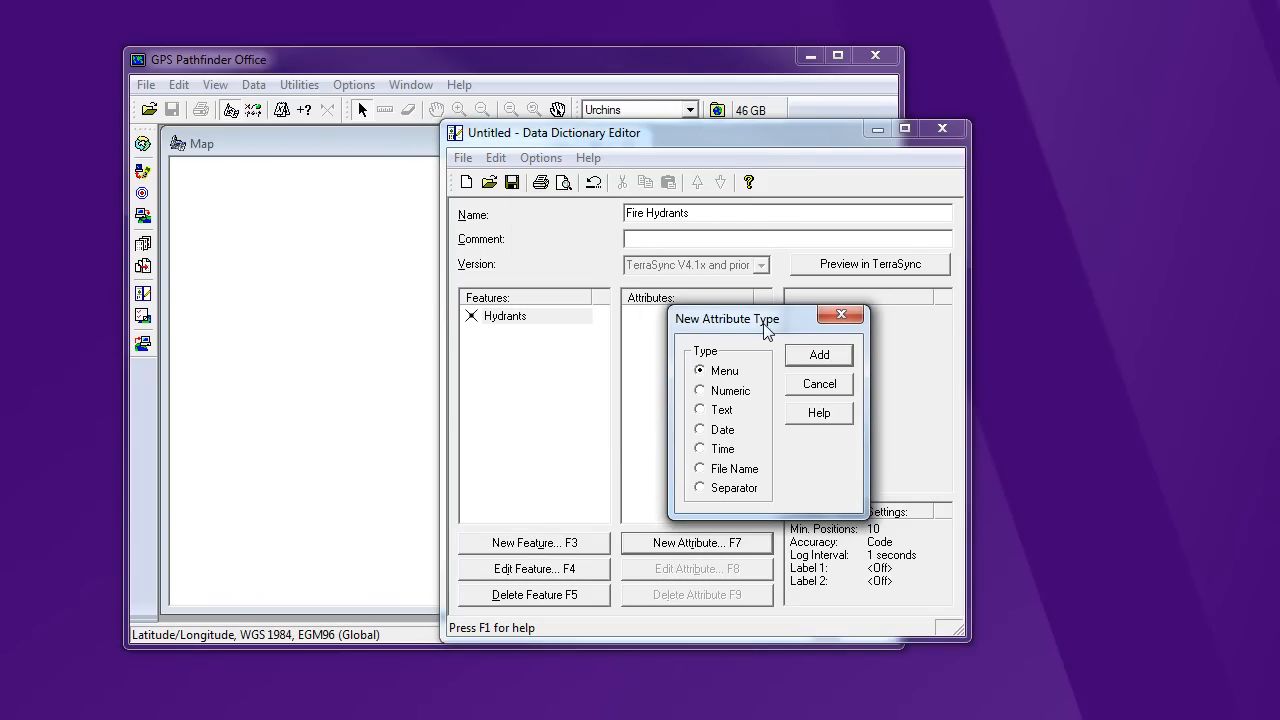
{"action": "mouse_move", "coordinate": [730, 425]}
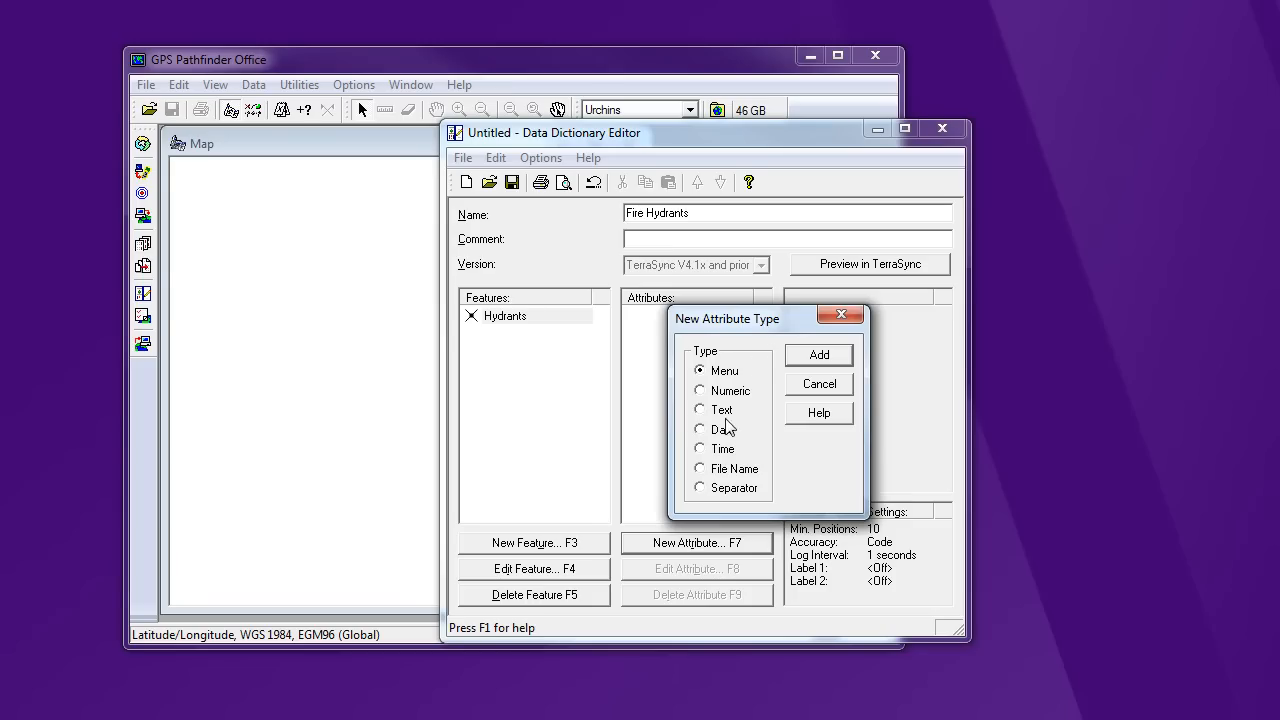
{"action": "mouse_move", "coordinate": [707, 413]}
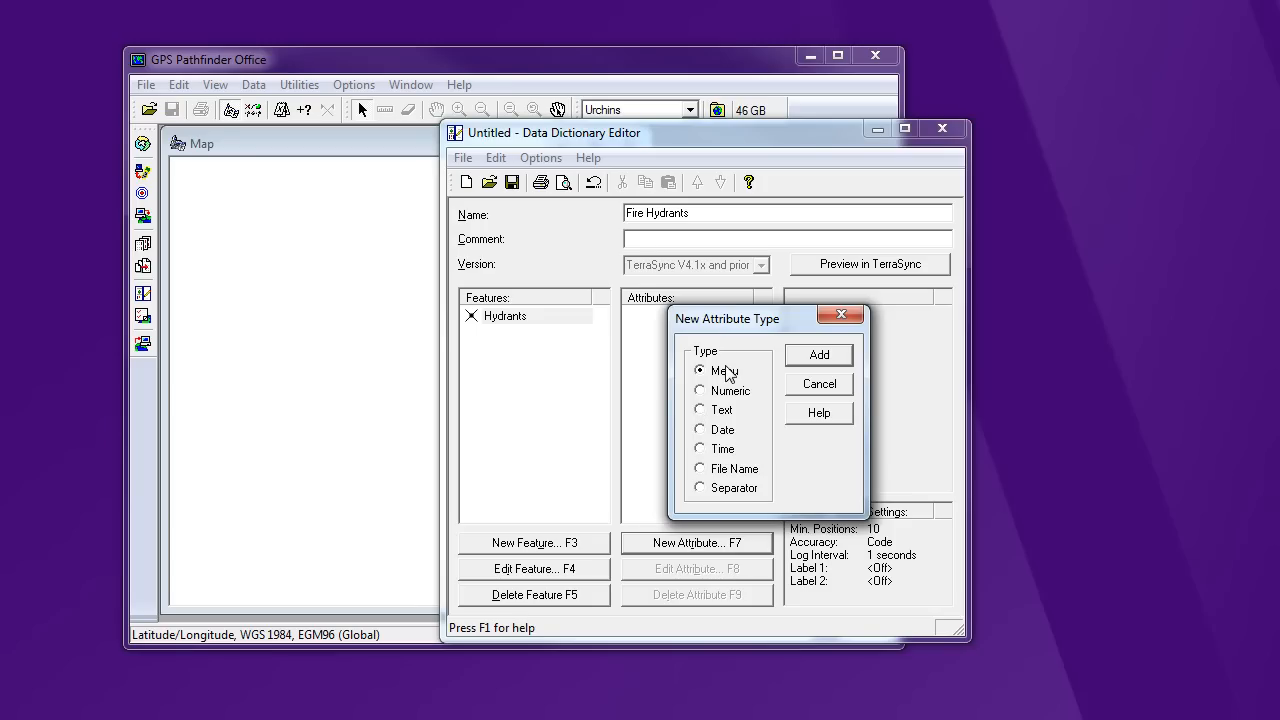
{"action": "mouse_move", "coordinate": [822, 371]}
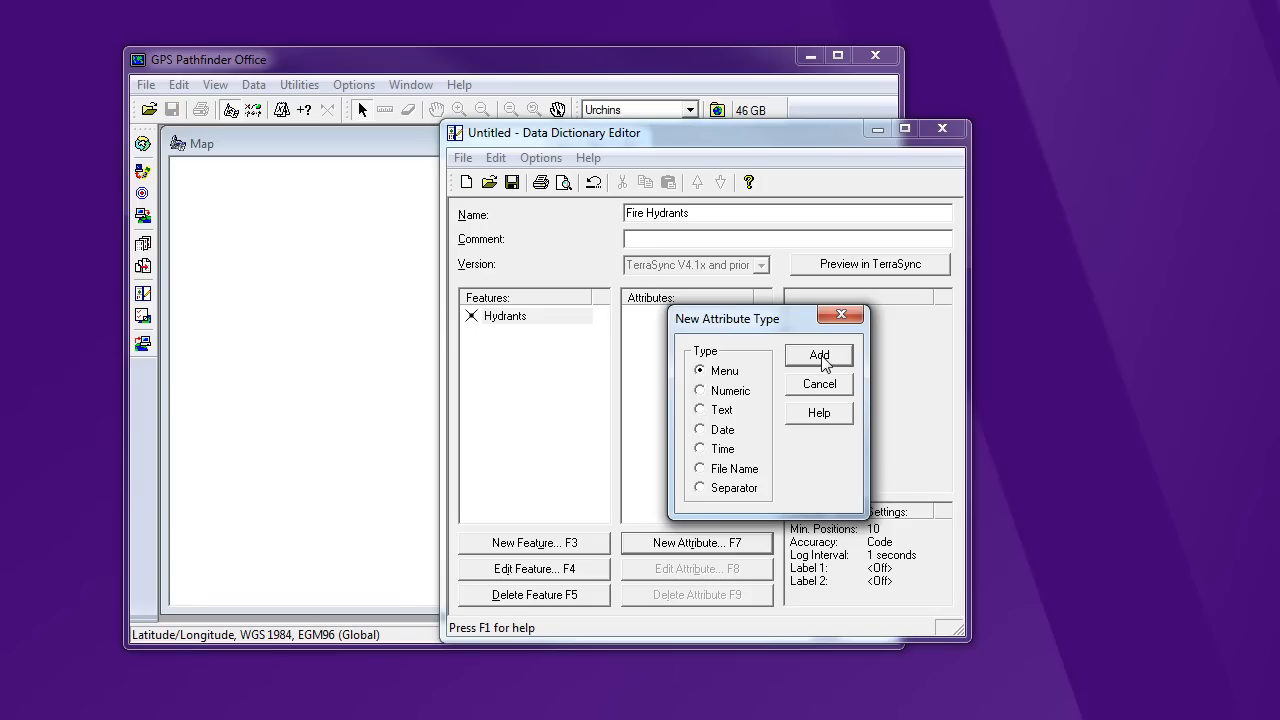
{"action": "left_click", "coordinate": [818, 355]}
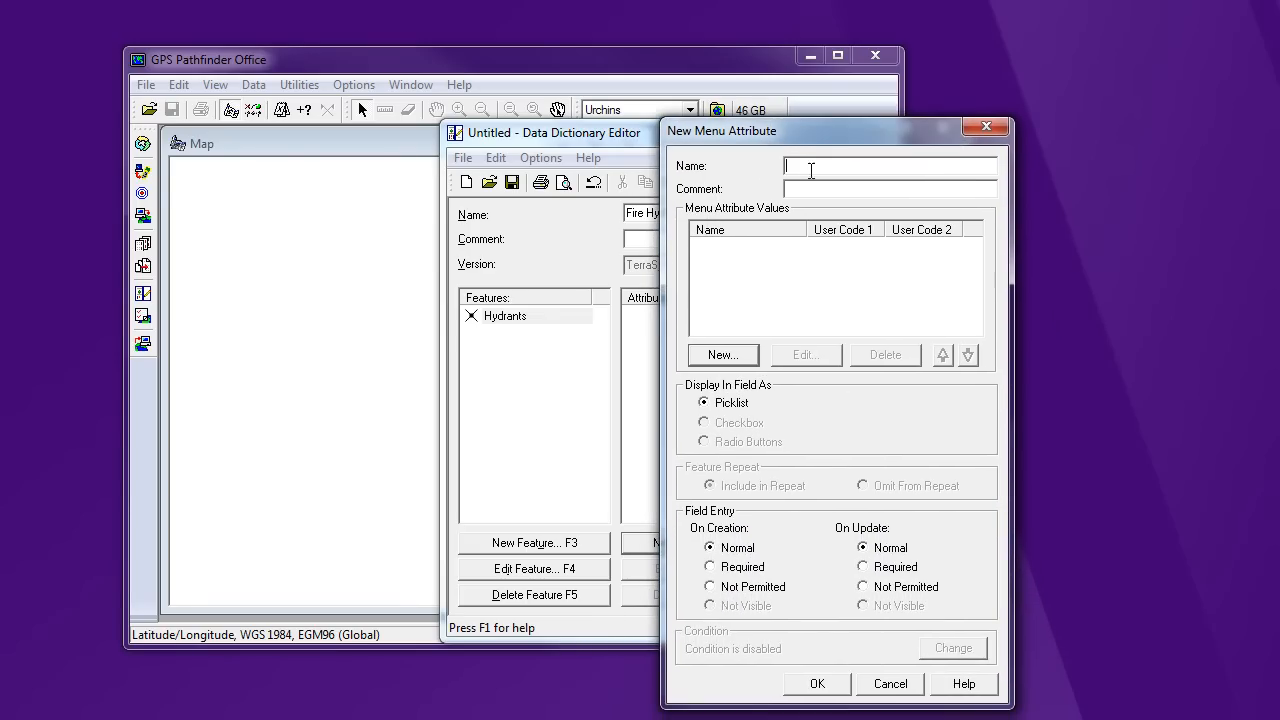
Name the new menu attribute ModelType.
{"action": "type", "text": "Mo"}
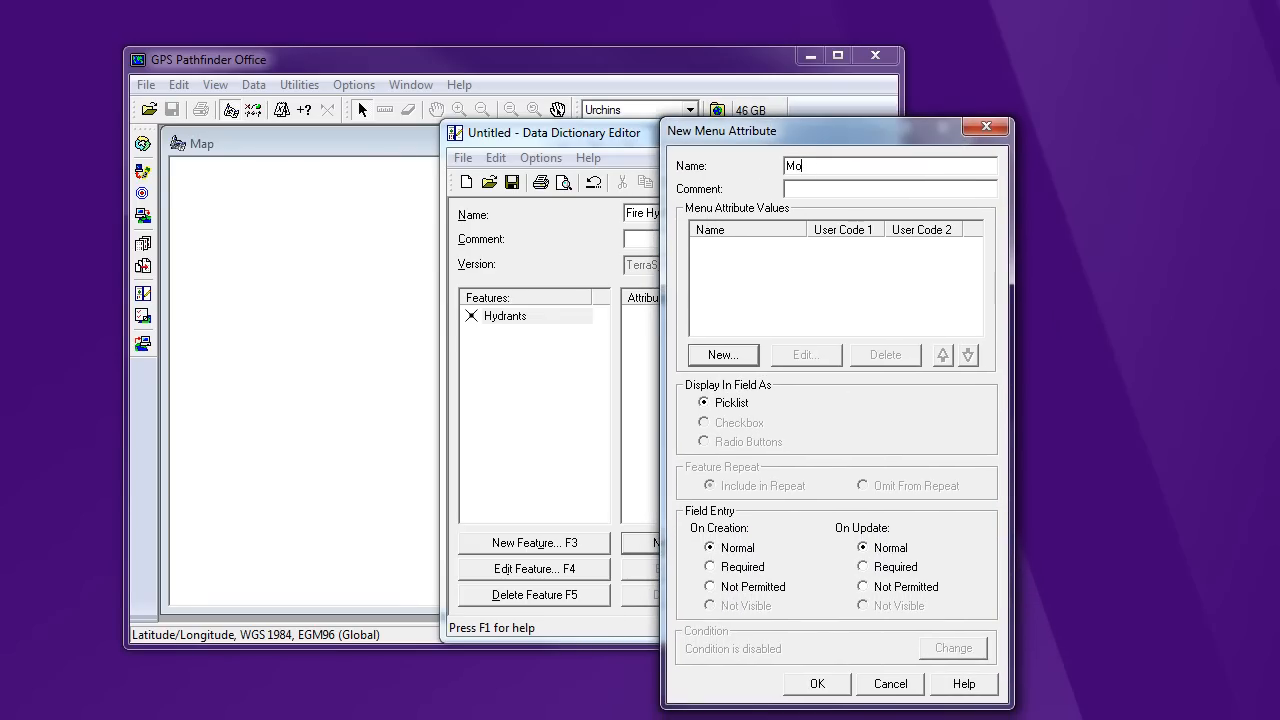
{"action": "type", "text": "del X"}
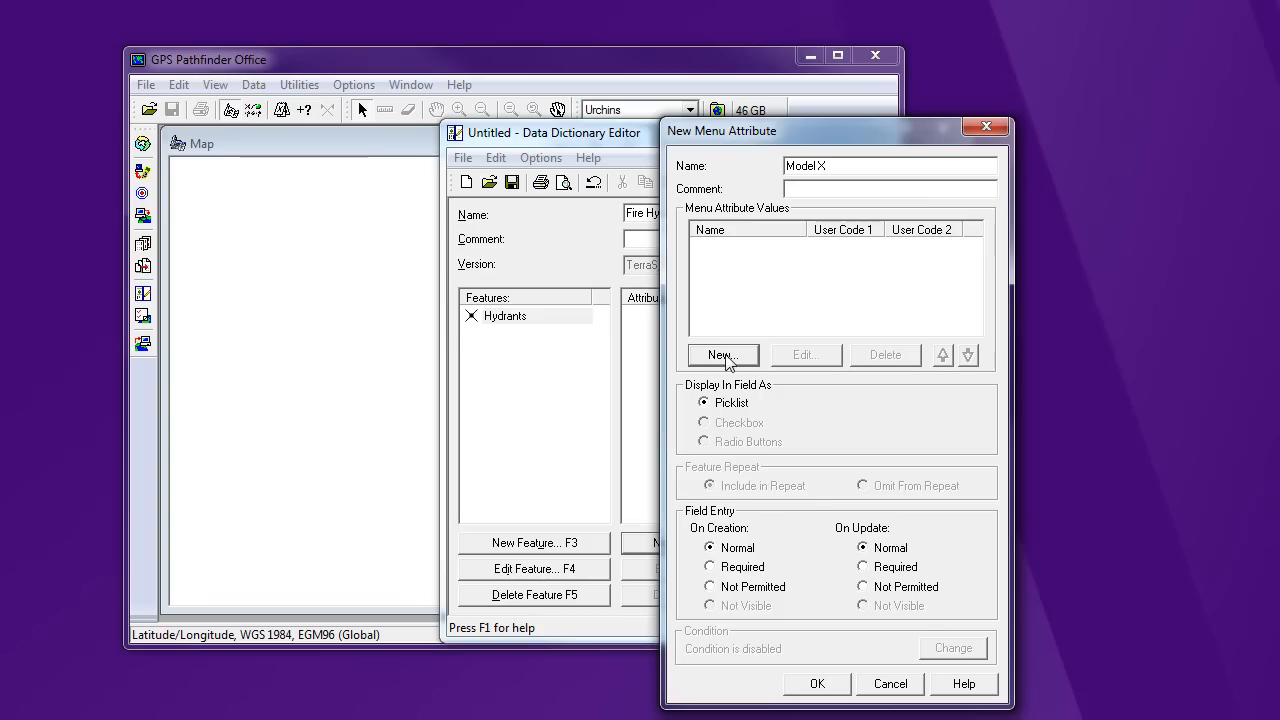
{"action": "left_click", "coordinate": [722, 355]}
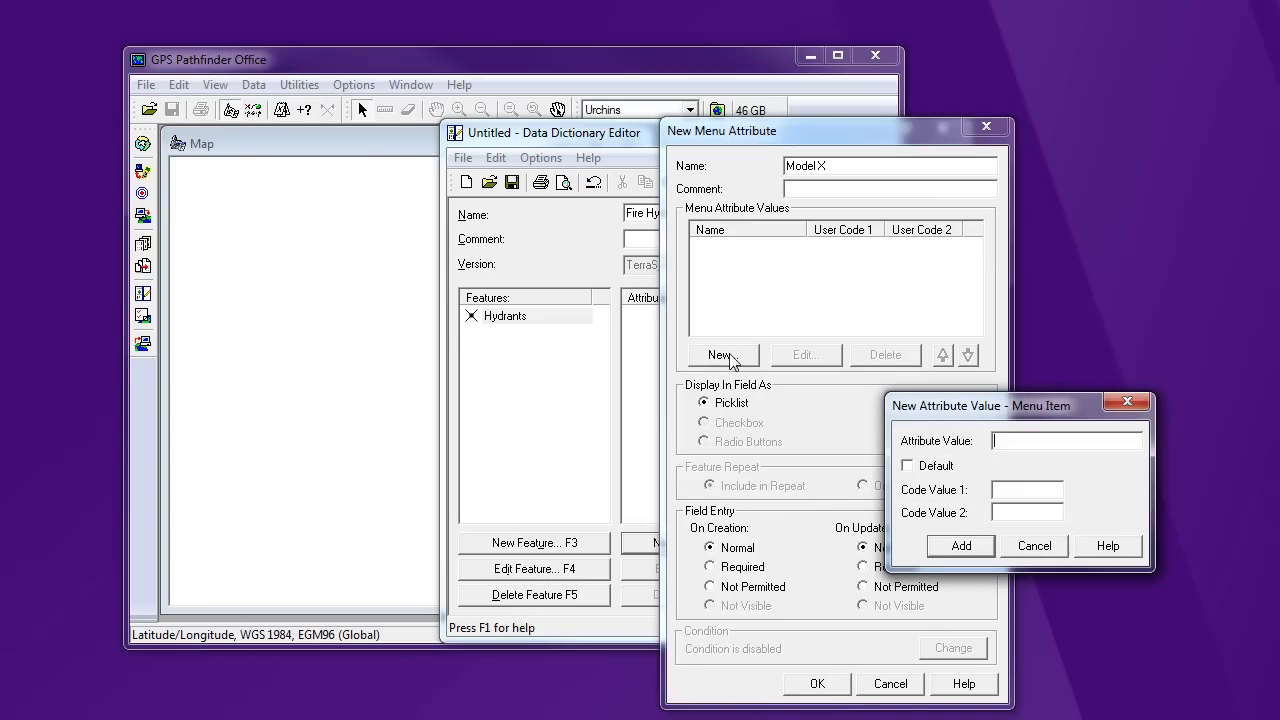
{"action": "left_click", "coordinate": [1034, 545]}
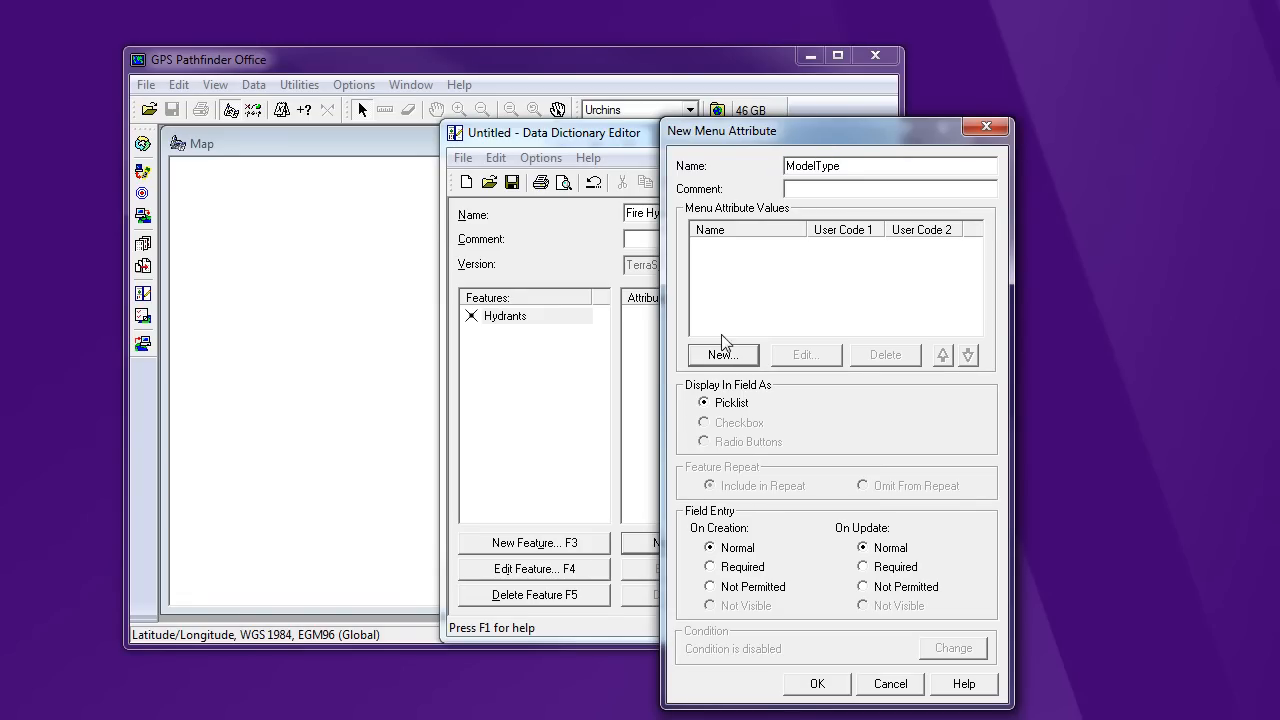
Add the menu values Model X, Model Y, Model Z and Other.
{"action": "left_click", "coordinate": [722, 355]}
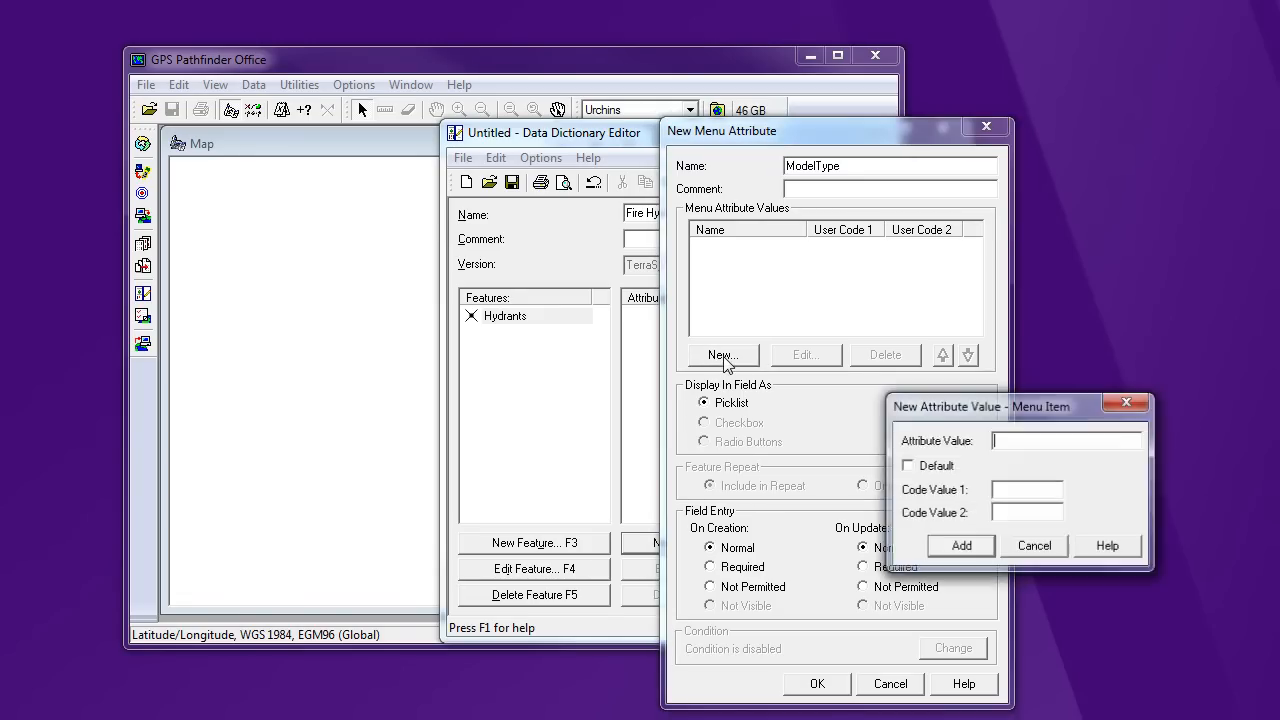
{"action": "type", "text": "ModelX"}
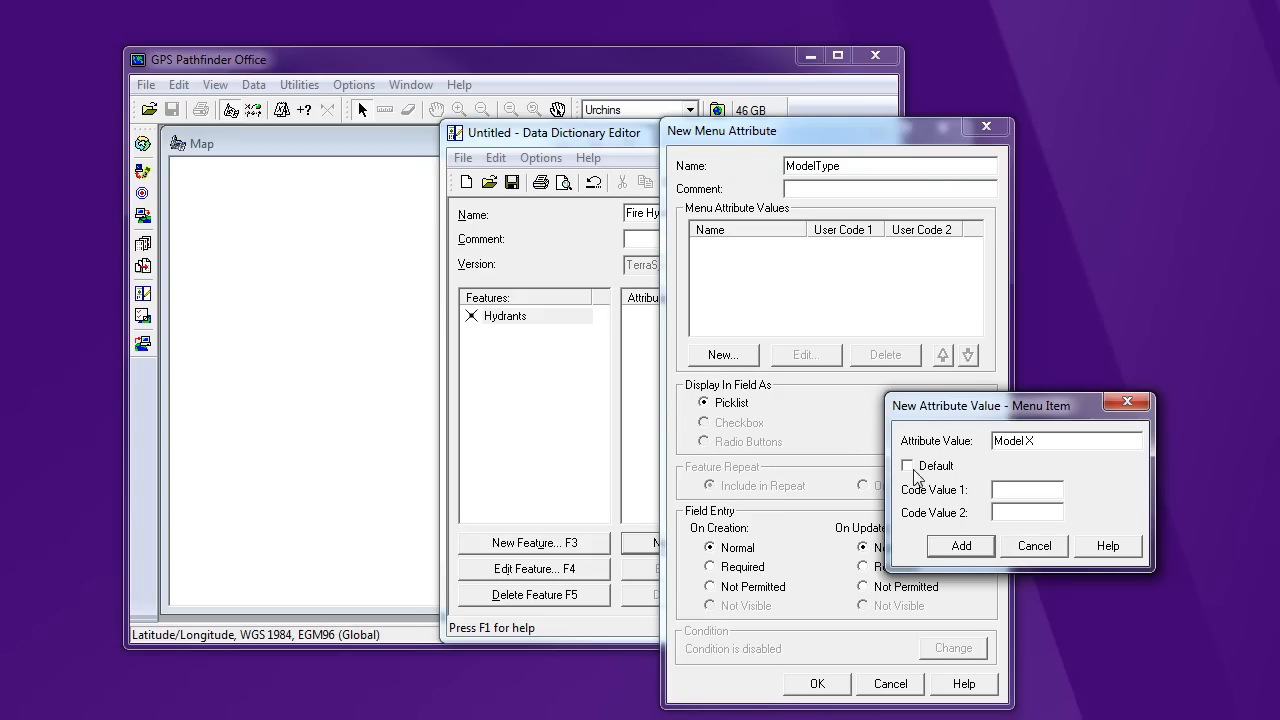
{"action": "left_click", "coordinate": [959, 545]}
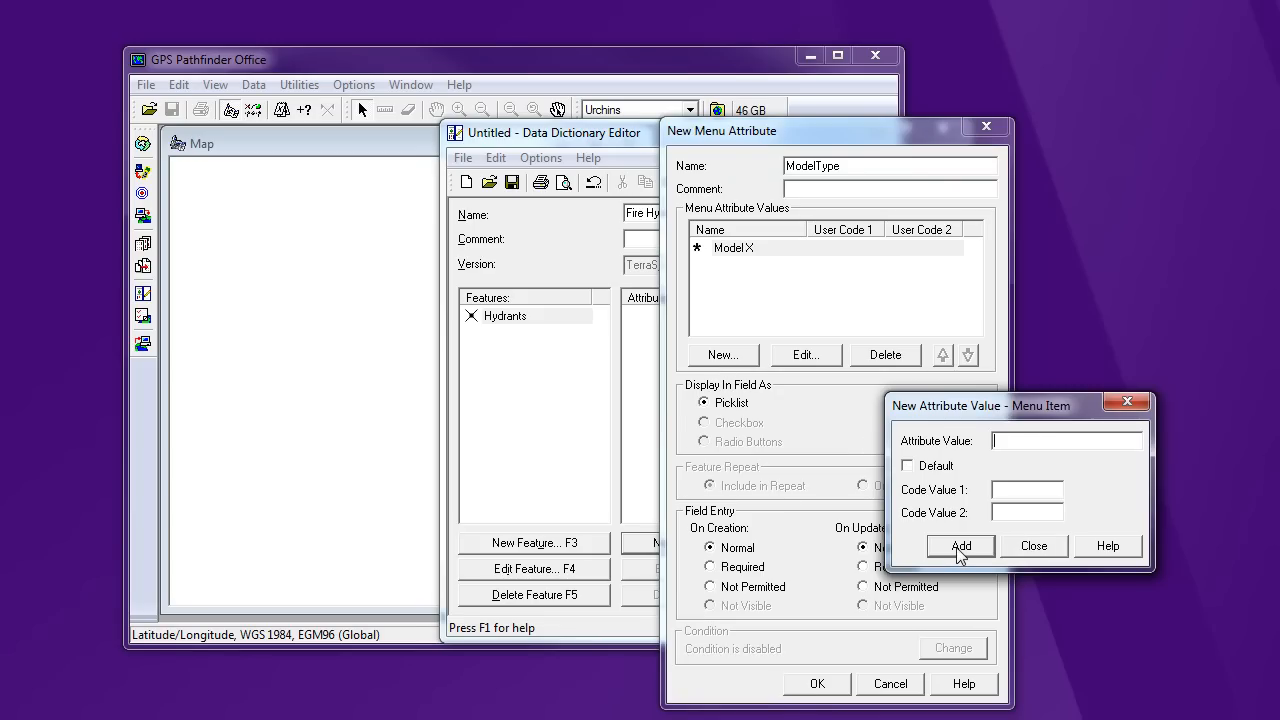
{"action": "type", "text": "Model"}
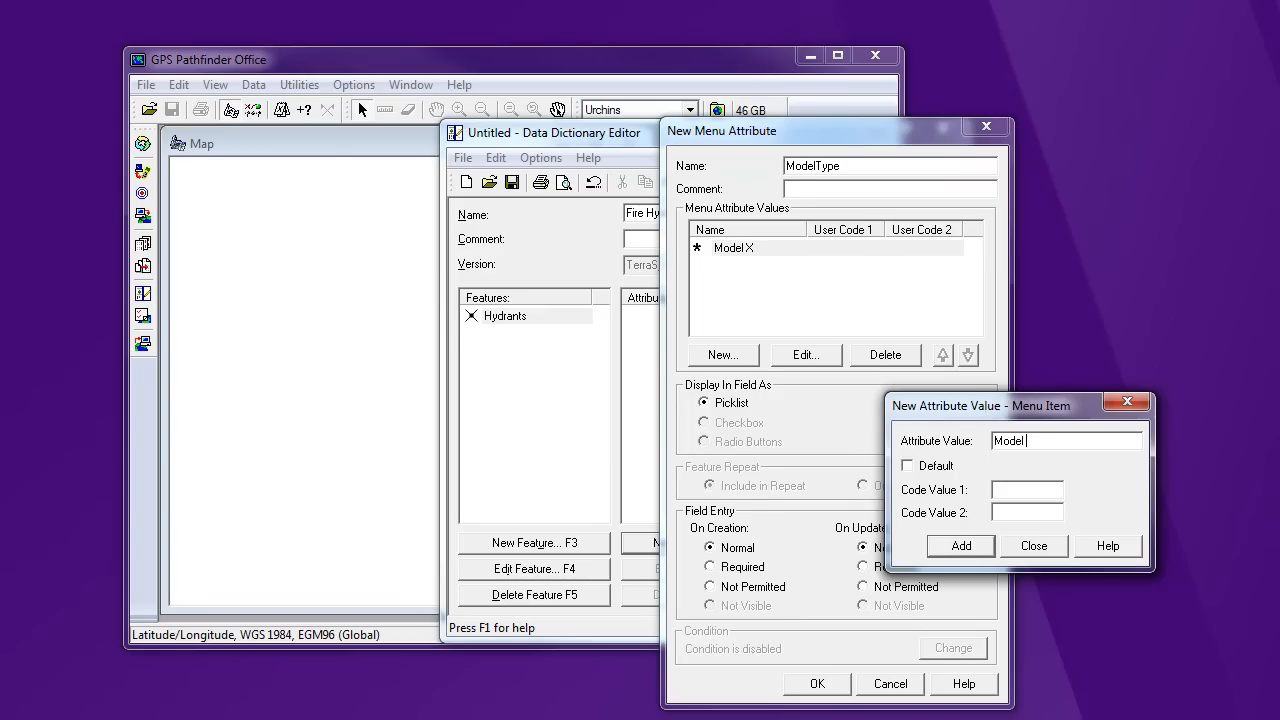
{"action": "left_click", "coordinate": [959, 545]}
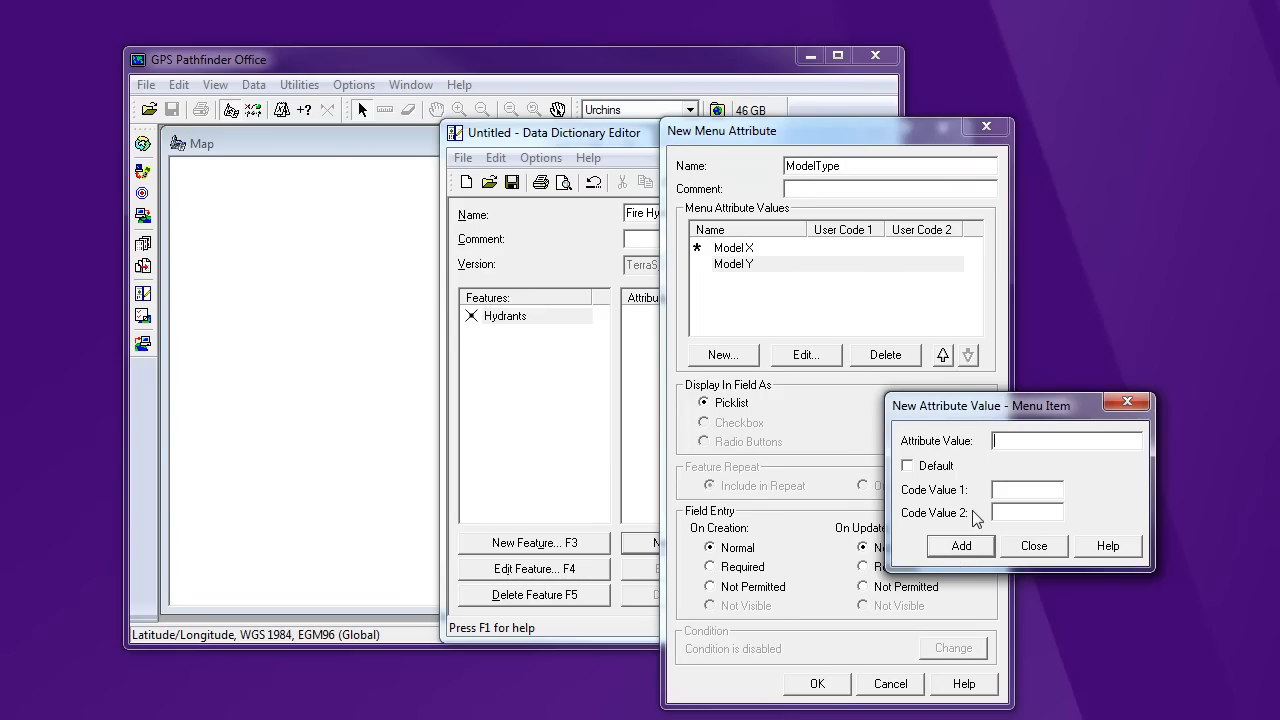
{"action": "type", "text": "ModelZ"}
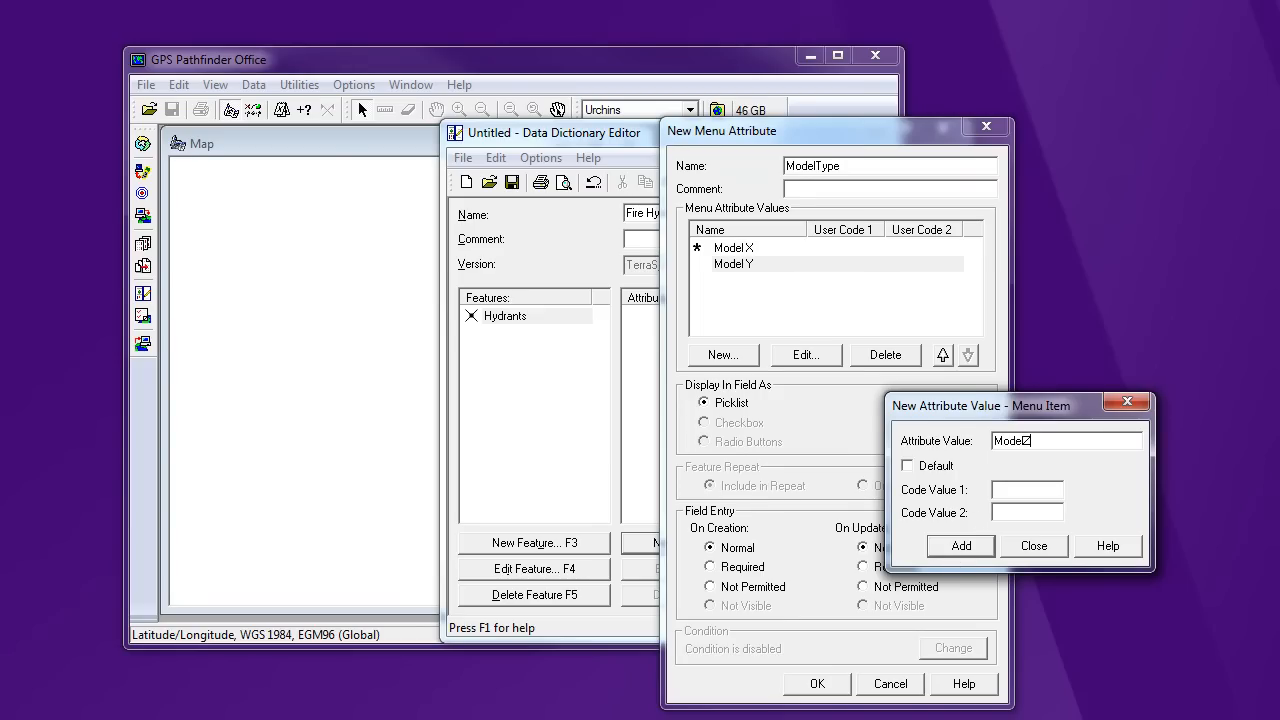
{"action": "left_click", "coordinate": [959, 545]}
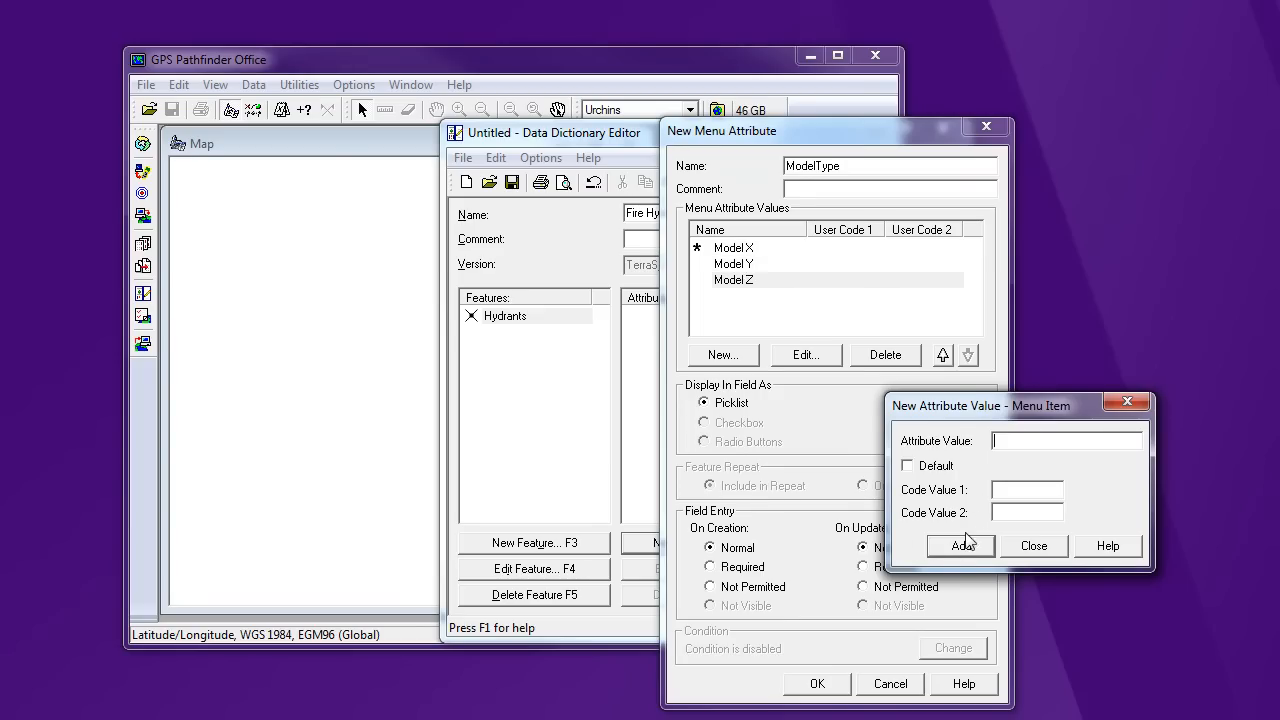
{"action": "type", "text": "Other"}
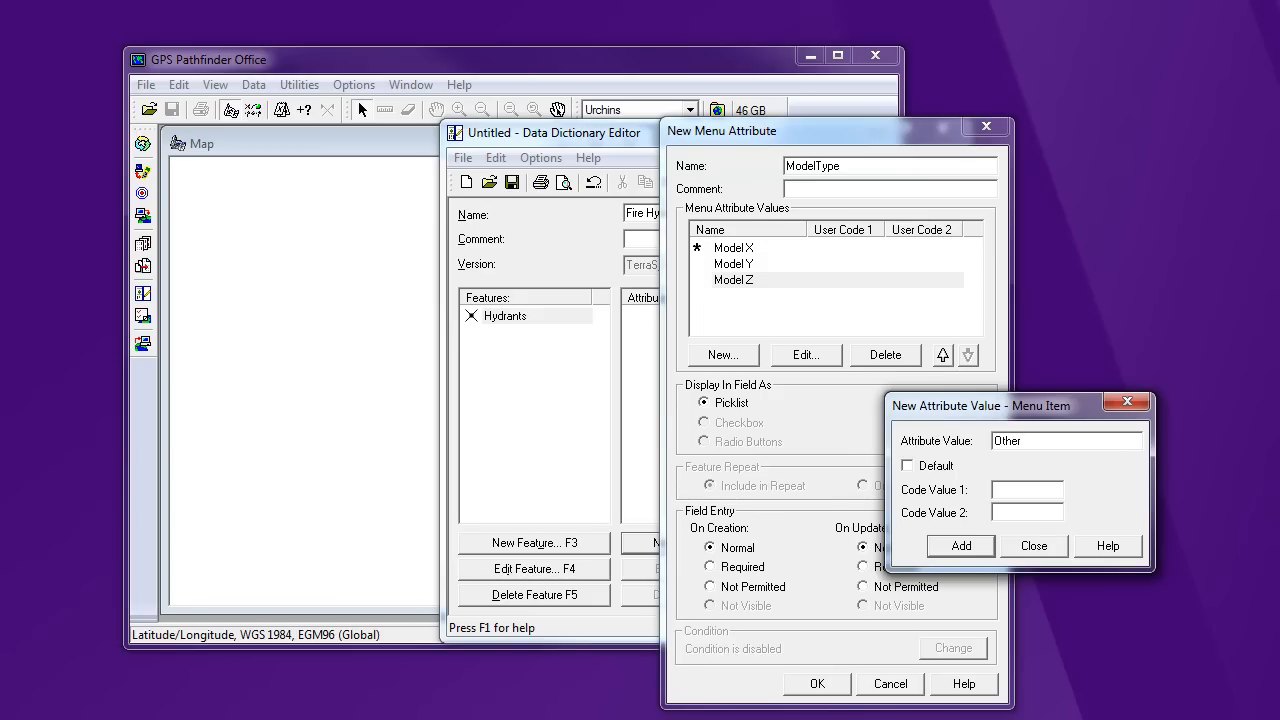
{"action": "left_click", "coordinate": [959, 545]}
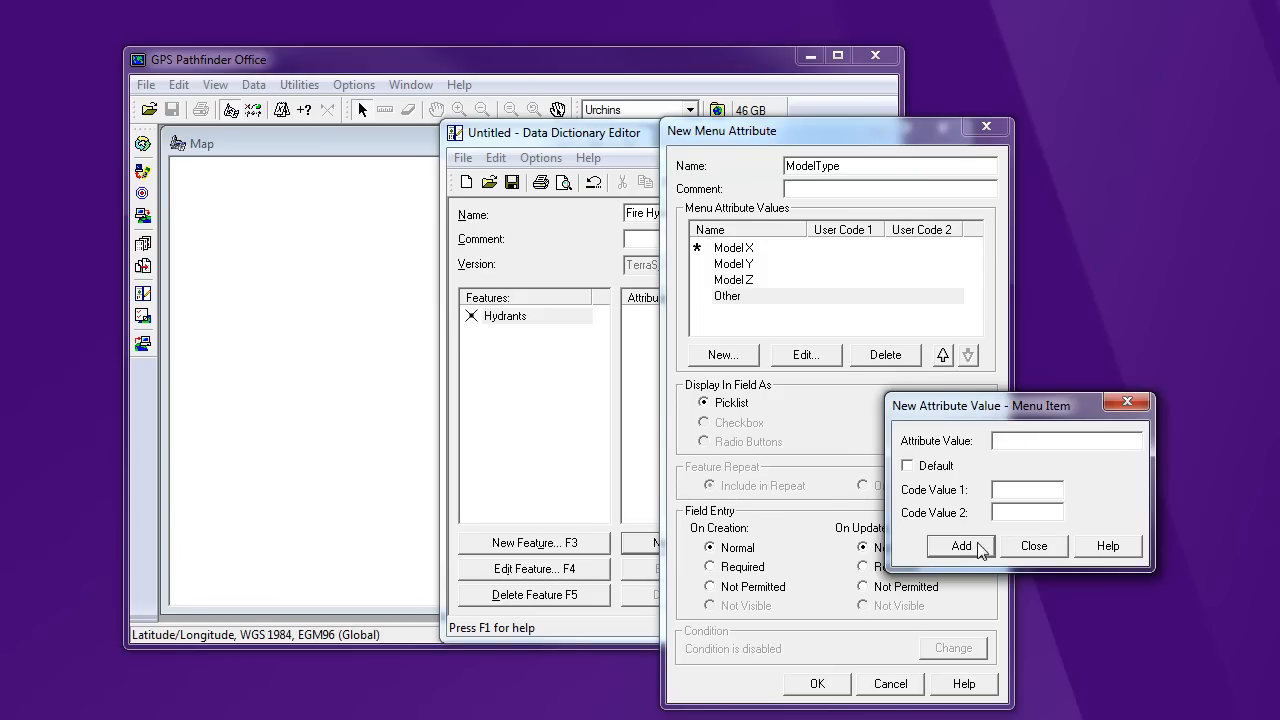
{"action": "left_click", "coordinate": [1033, 545]}
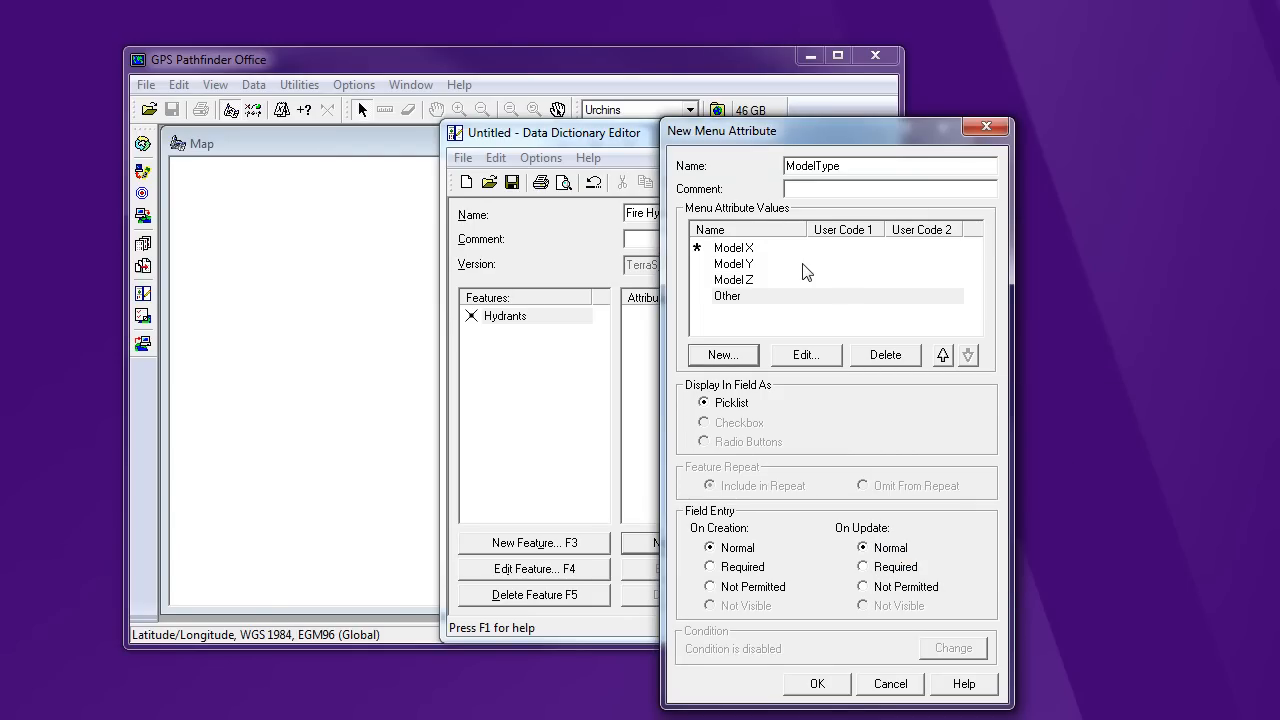
{"action": "mouse_move", "coordinate": [743, 272]}
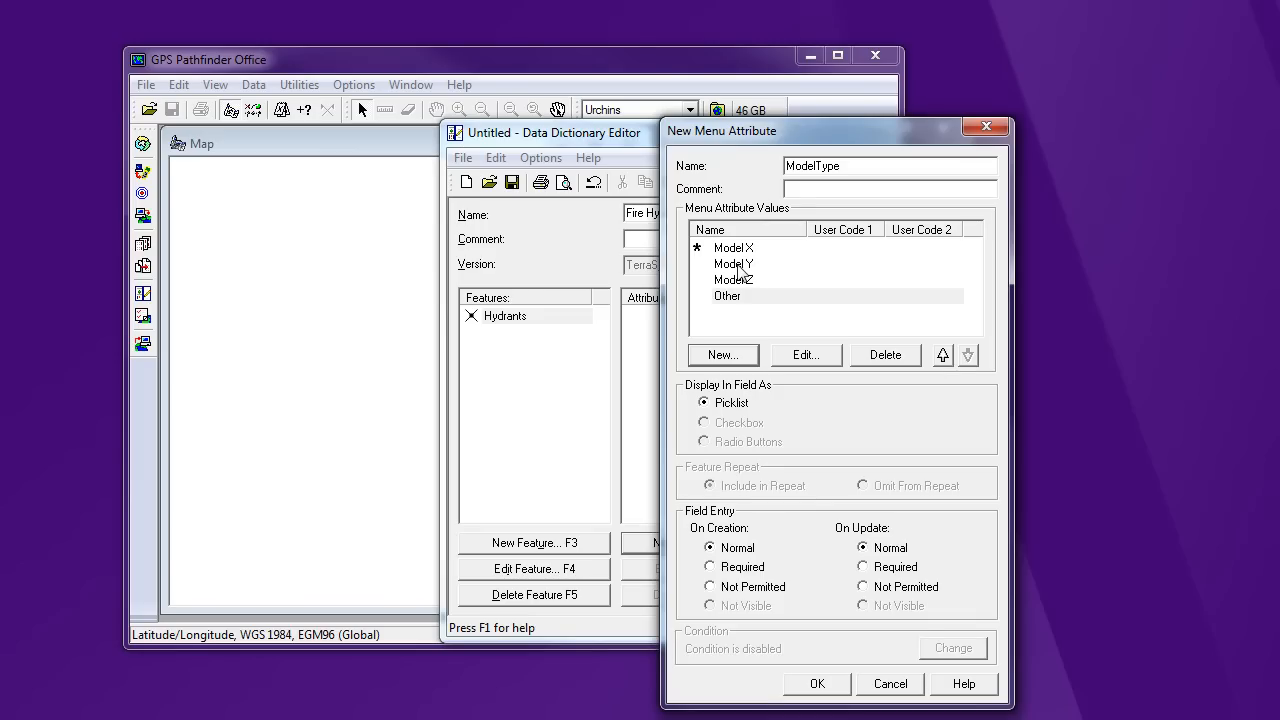
{"action": "mouse_move", "coordinate": [738, 260]}
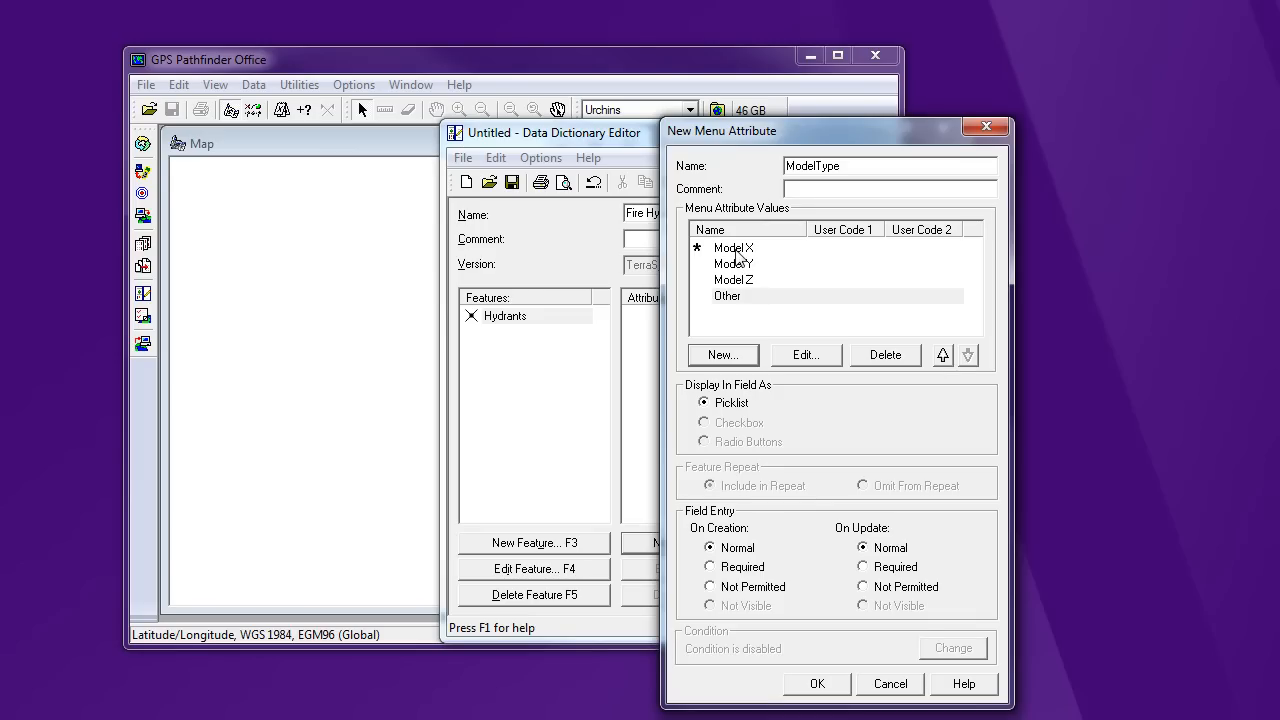
{"action": "mouse_move", "coordinate": [788, 152]}
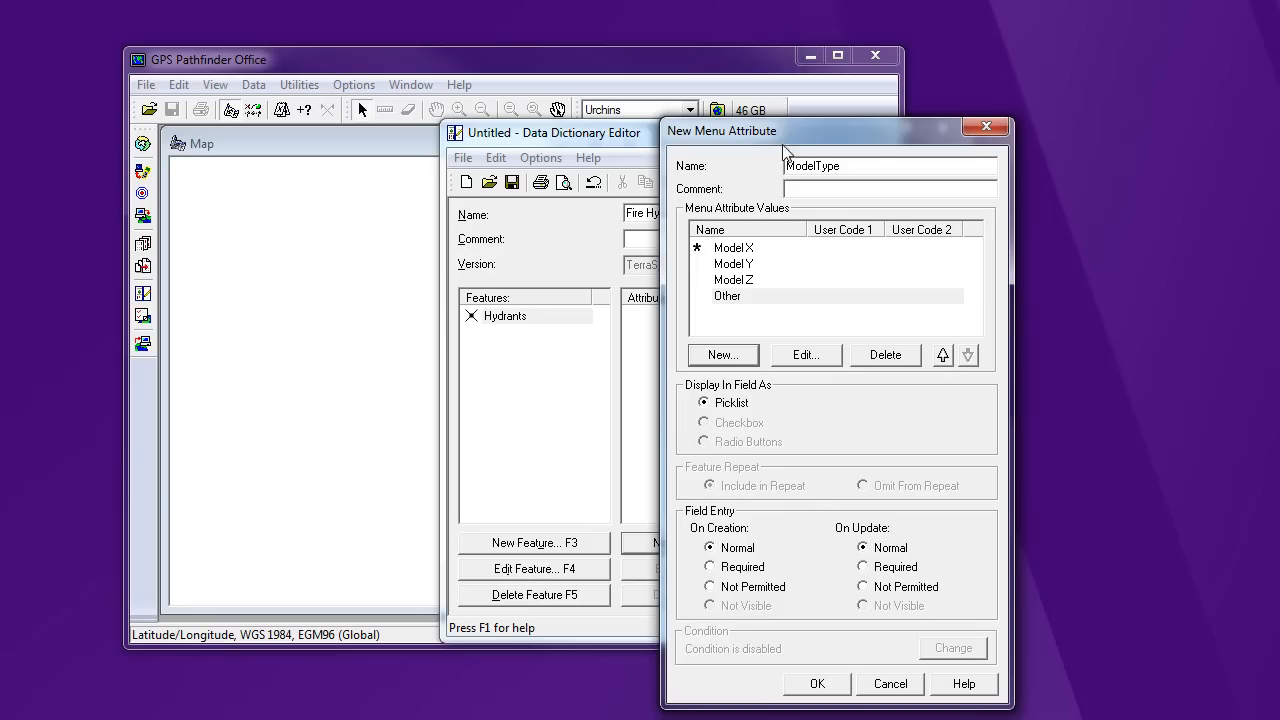
{"action": "mouse_move", "coordinate": [789, 148]}
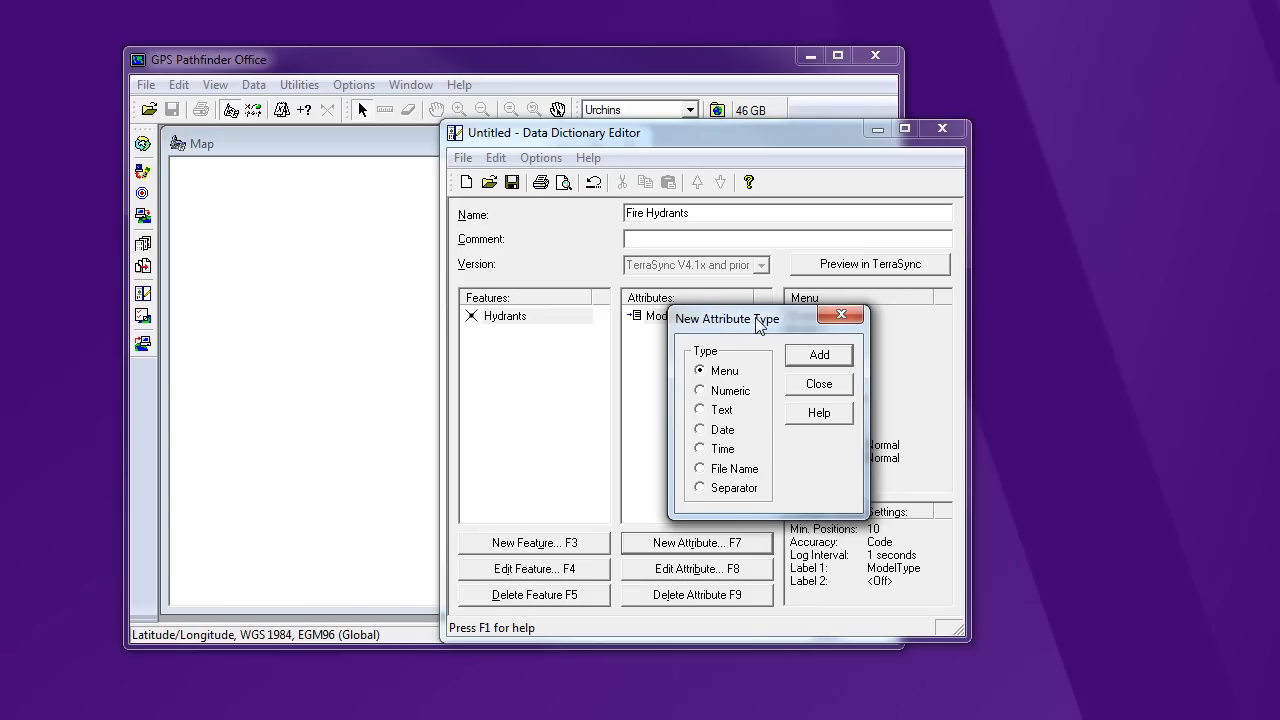
Choose the Numeric attribute type and start the PipeWidth attribute.
{"action": "left_click_drag", "start_coordinate": [727, 318], "coordinate": [819, 285]}
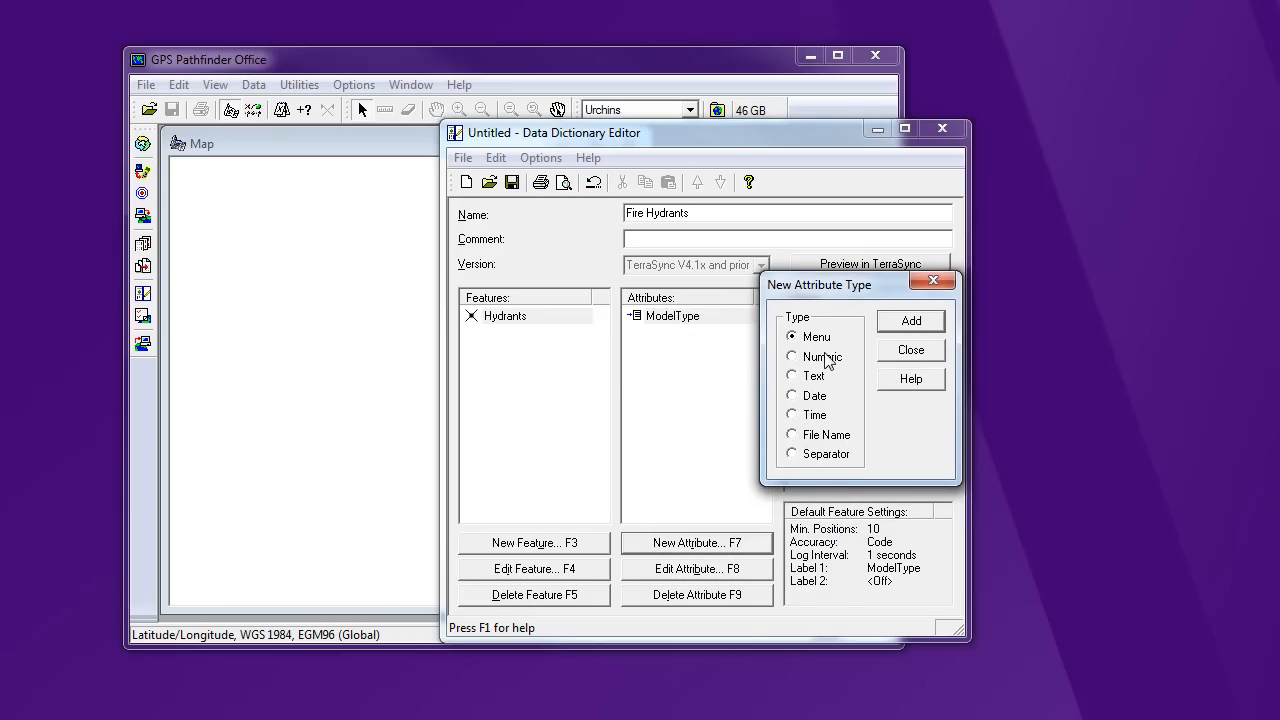
{"action": "mouse_move", "coordinate": [821, 360]}
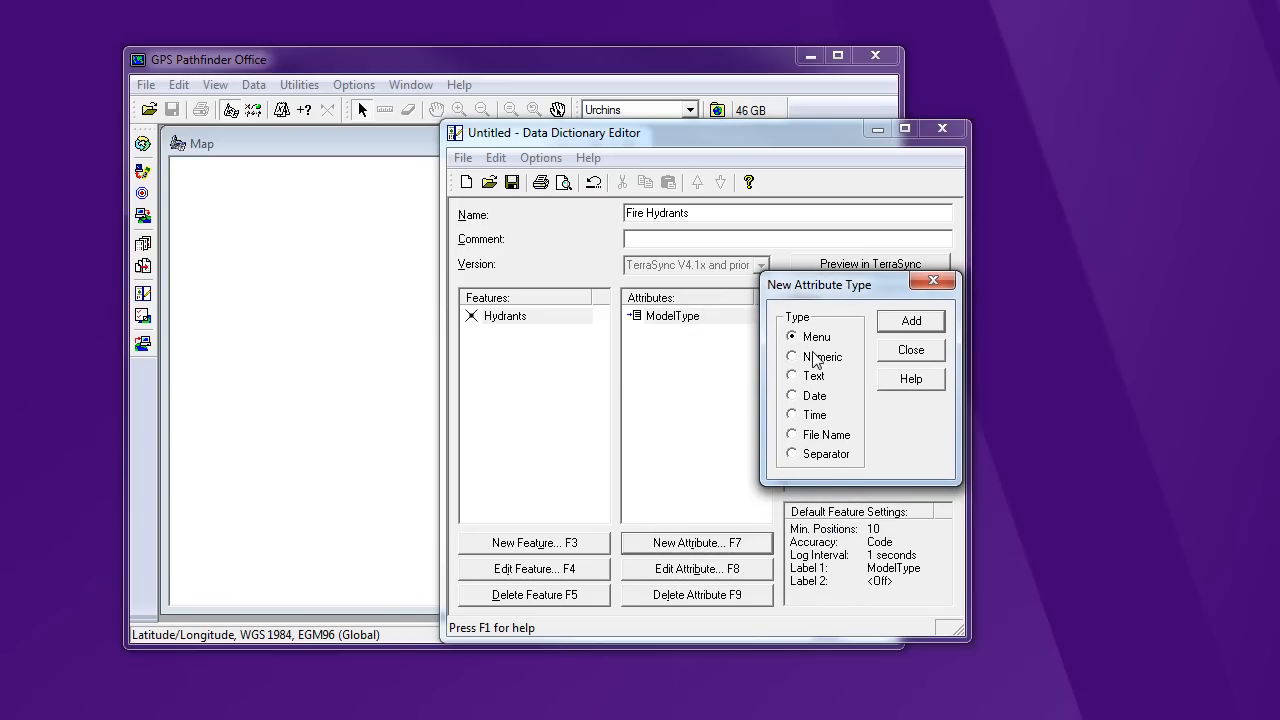
{"action": "mouse_move", "coordinate": [808, 375]}
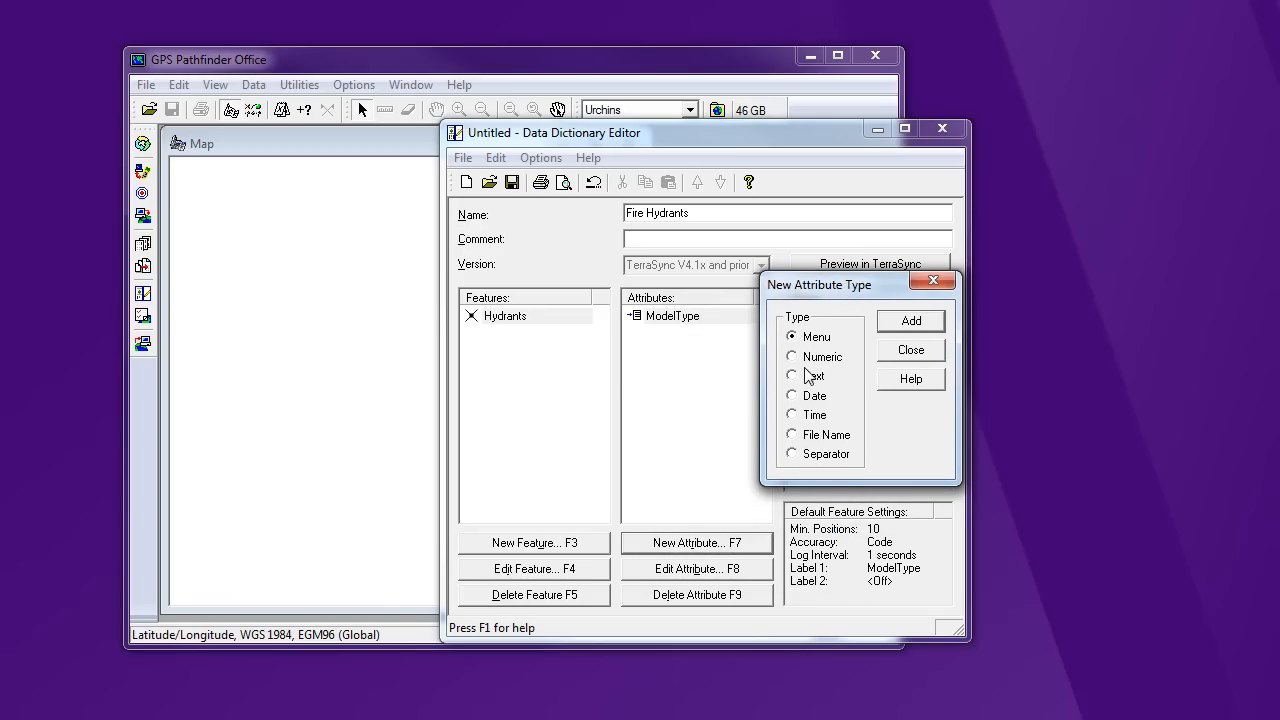
{"action": "left_click", "coordinate": [791, 357]}
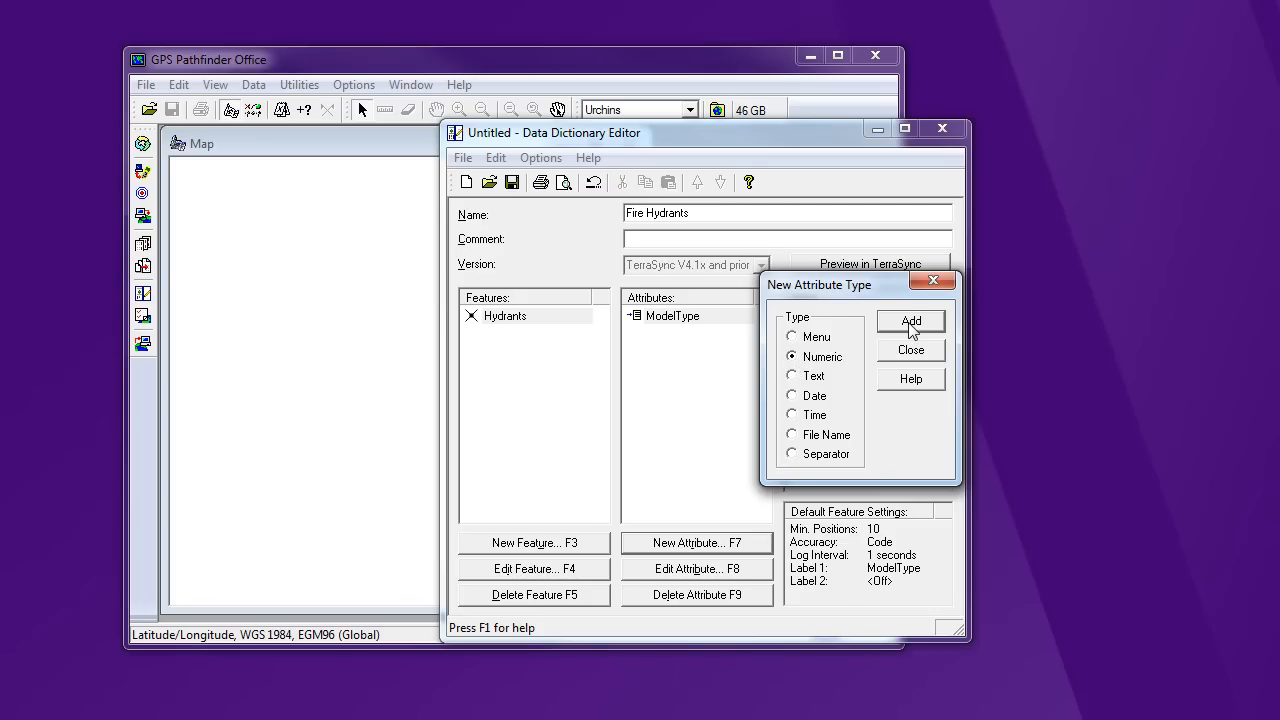
{"action": "left_click", "coordinate": [910, 321]}
{"action": "type", "text": "PipeWidth"}
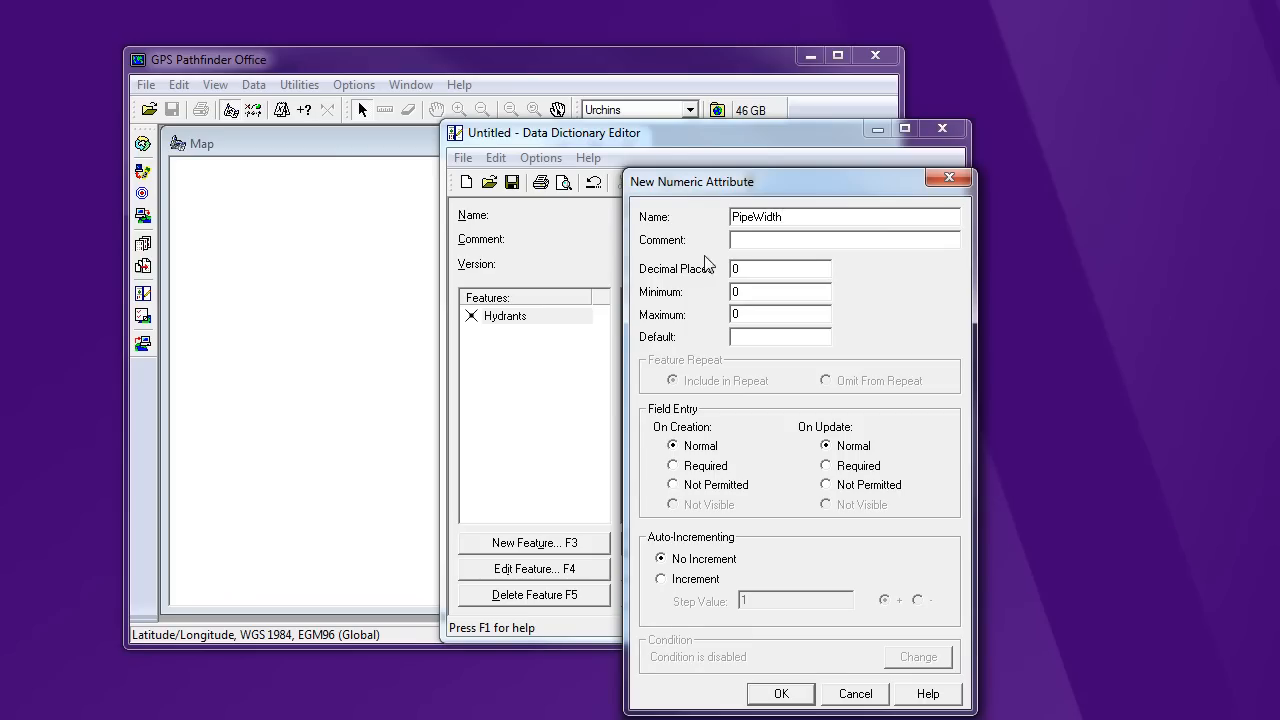
Give PipeWidth 1 decimal place, range 5–12, default 10, comment '(in inches)'.
{"action": "left_click", "coordinate": [780, 268]}
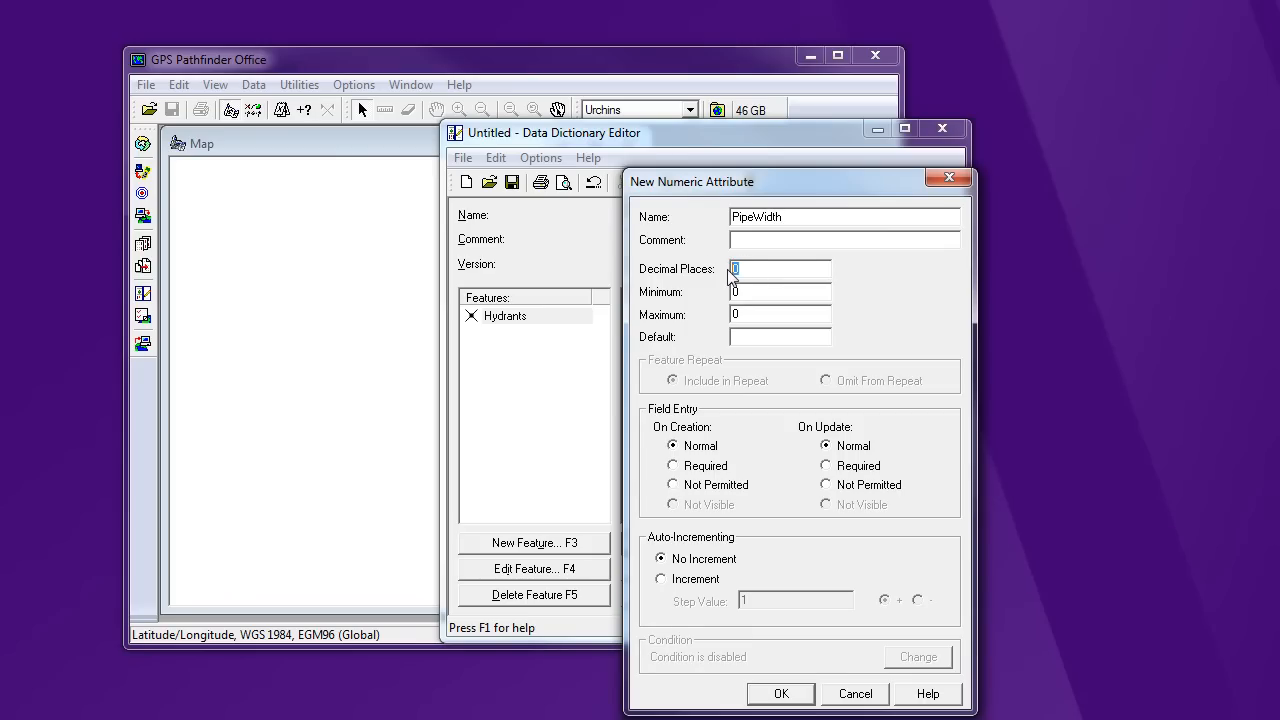
{"action": "type", "text": "1"}
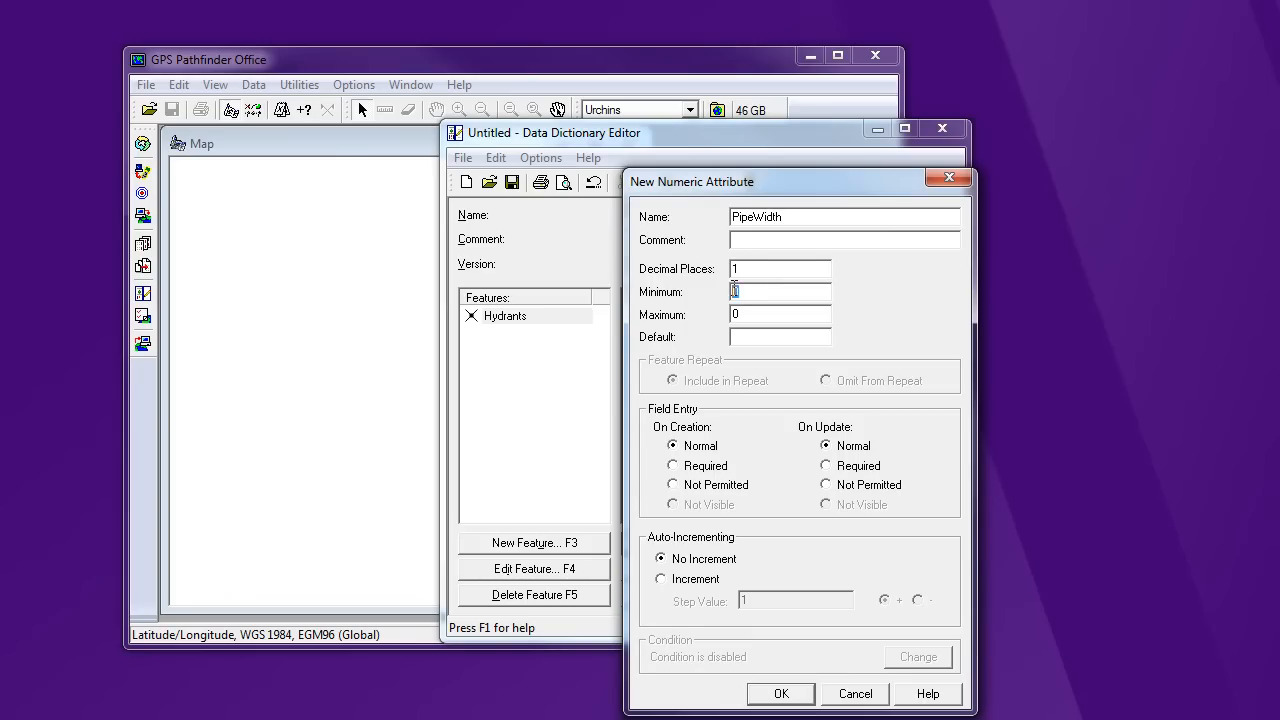
{"action": "type", "text": "5"}
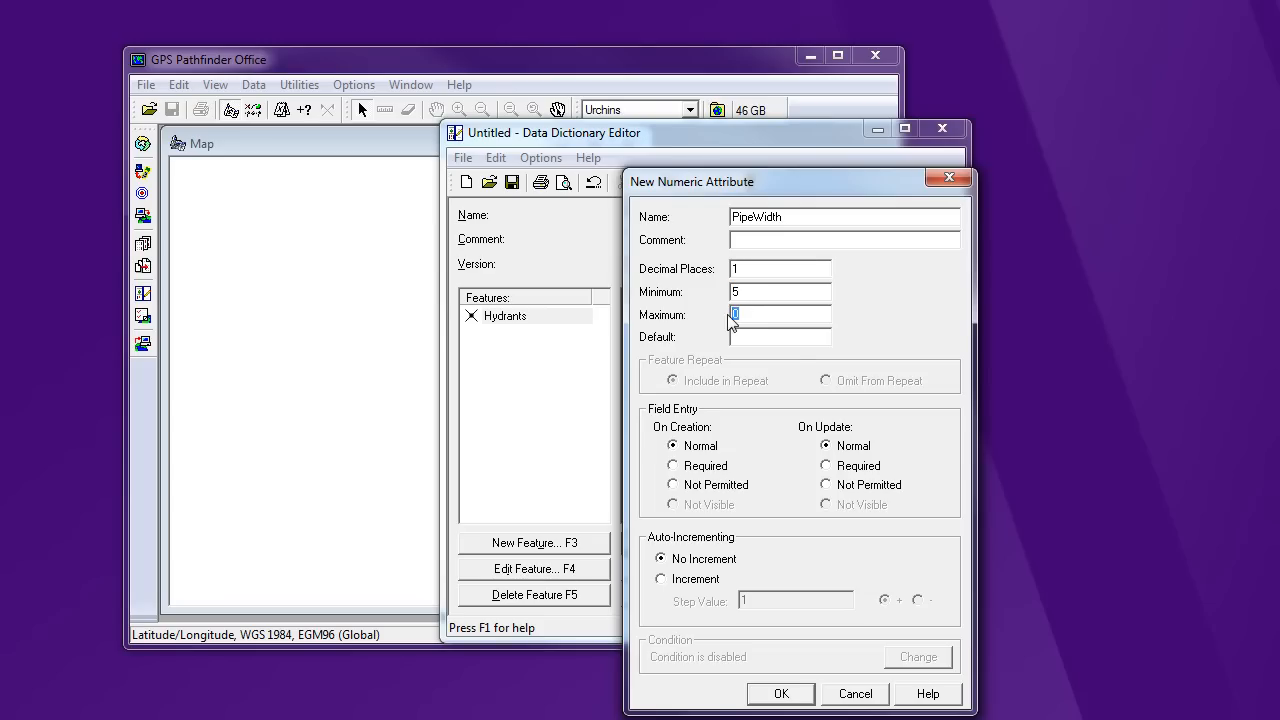
{"action": "type", "text": "12"}
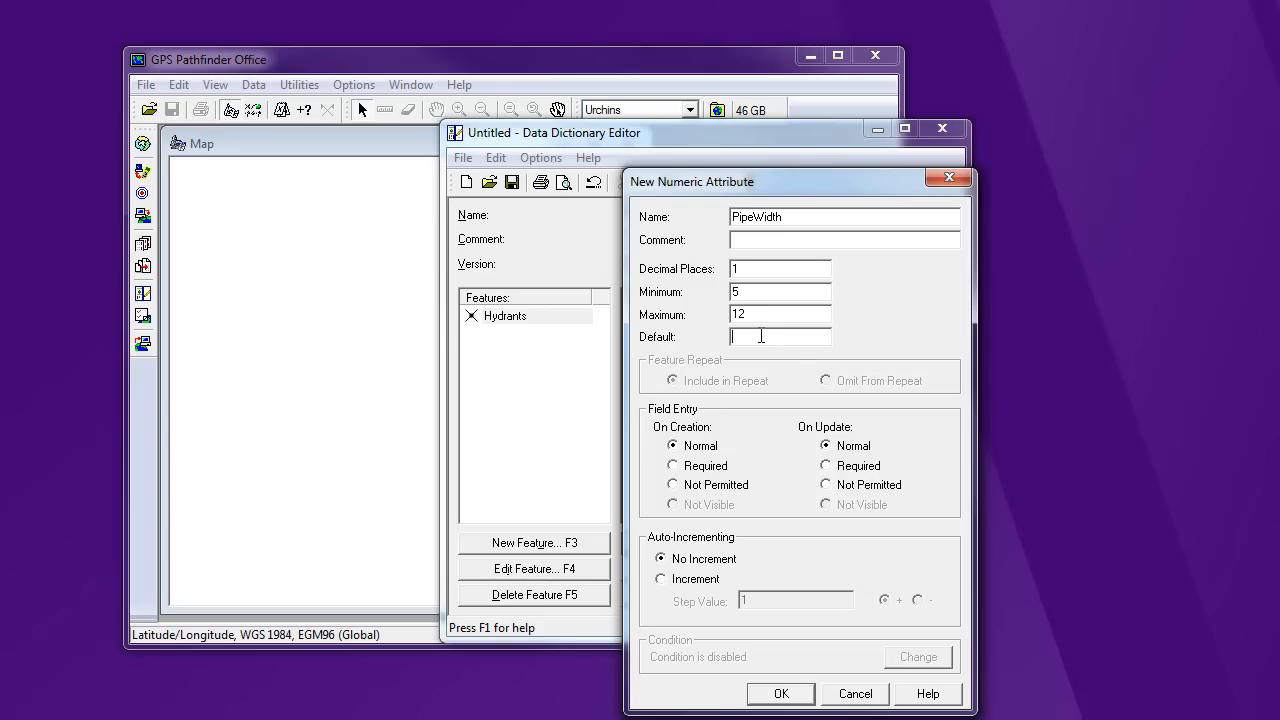
{"action": "type", "text": "10"}
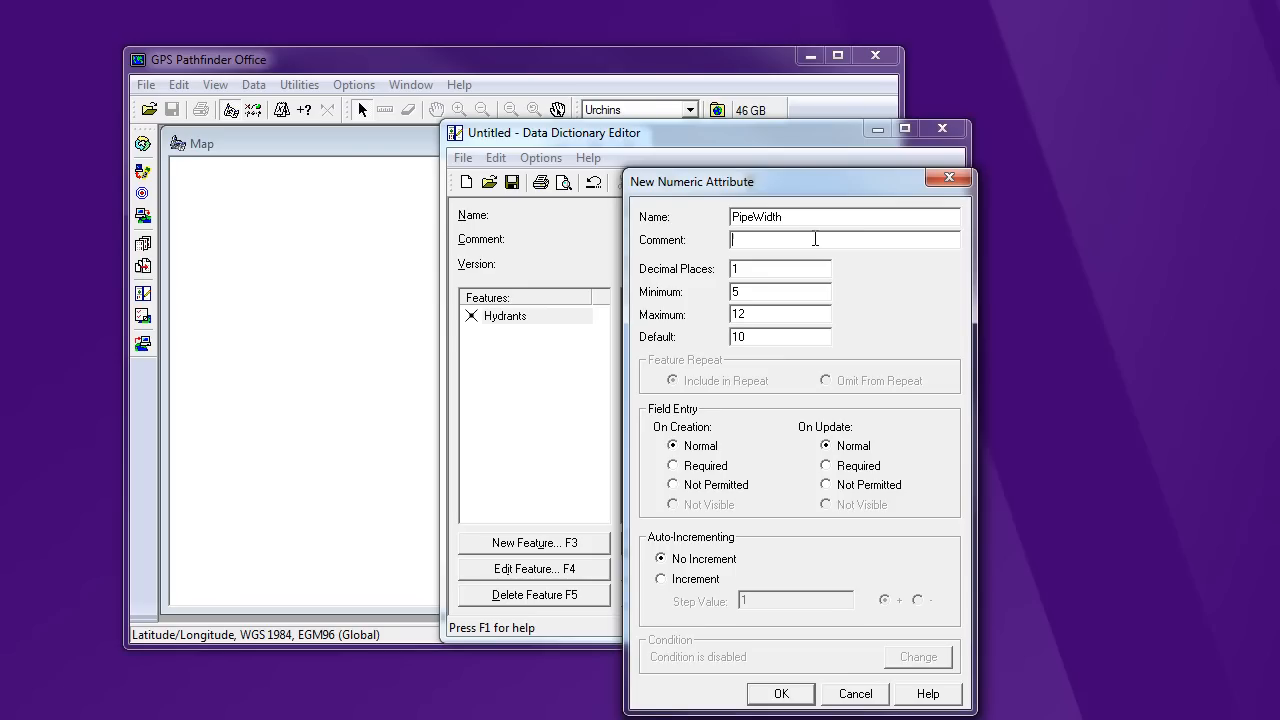
{"action": "type", "text": "(in inches"}
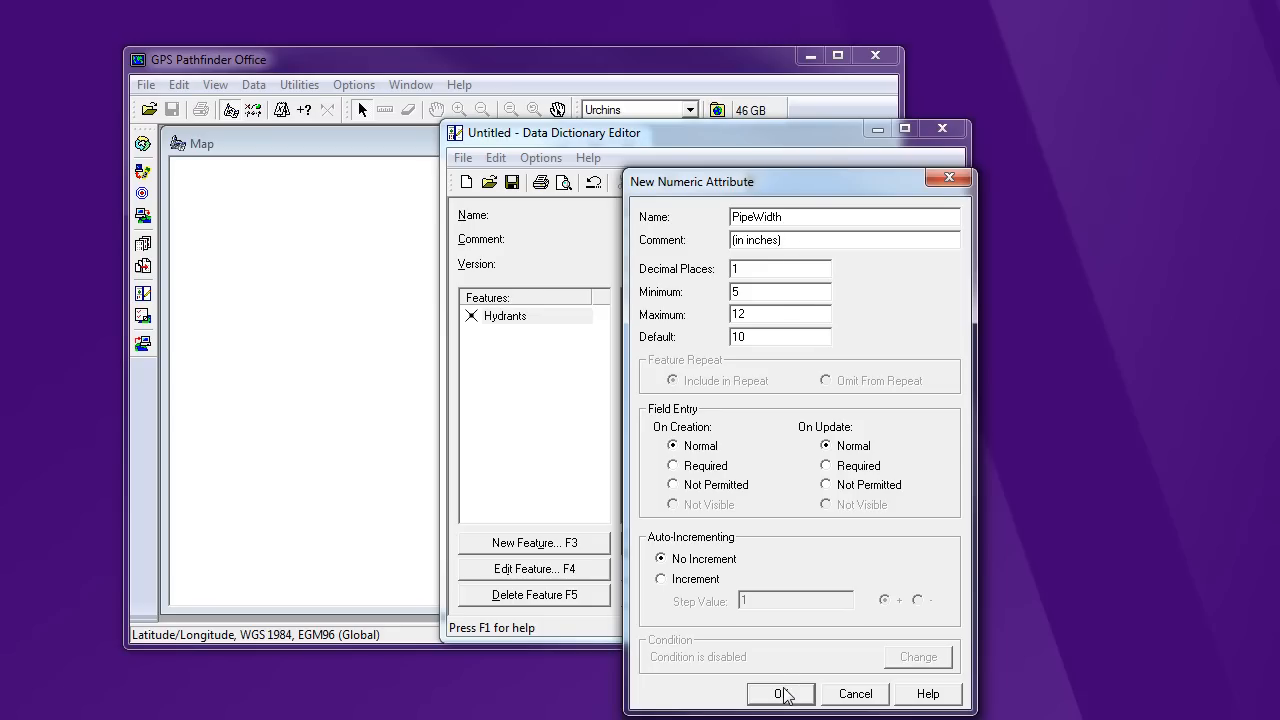
{"action": "left_click", "coordinate": [781, 693]}
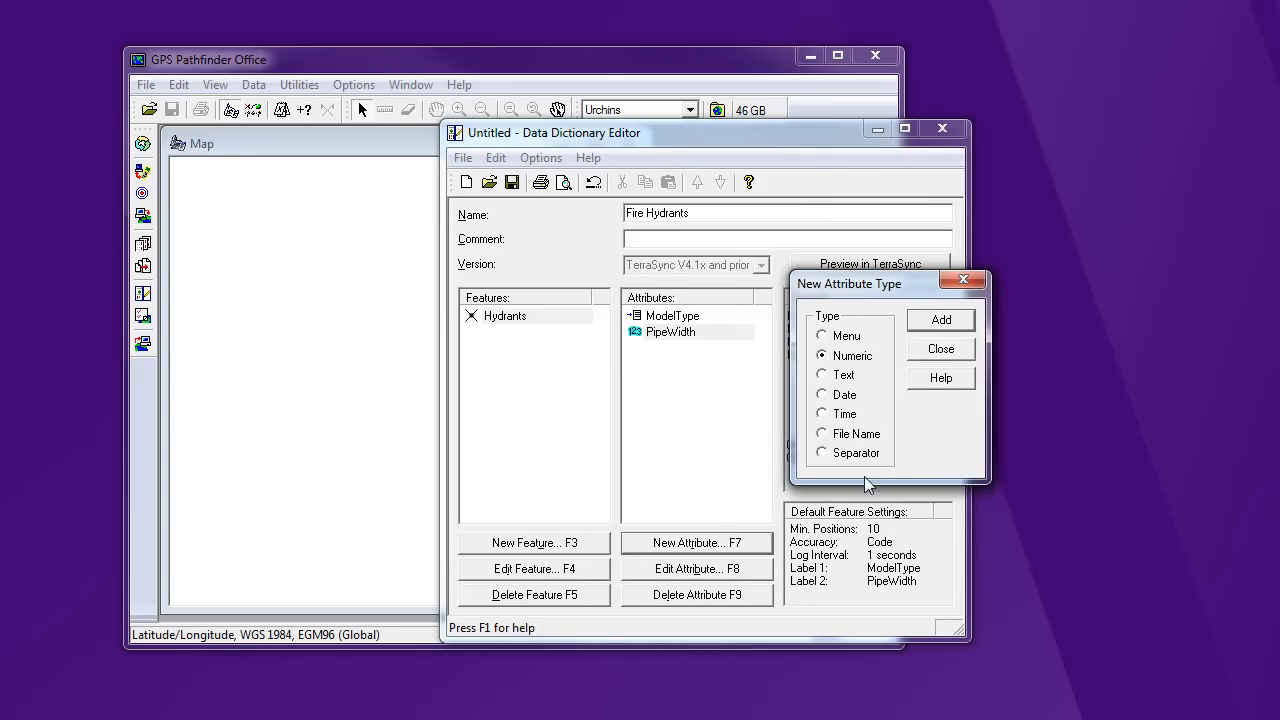
Add Notes as a text attribute of length 100, then finish adding attributes.
{"action": "left_click", "coordinate": [822, 374]}
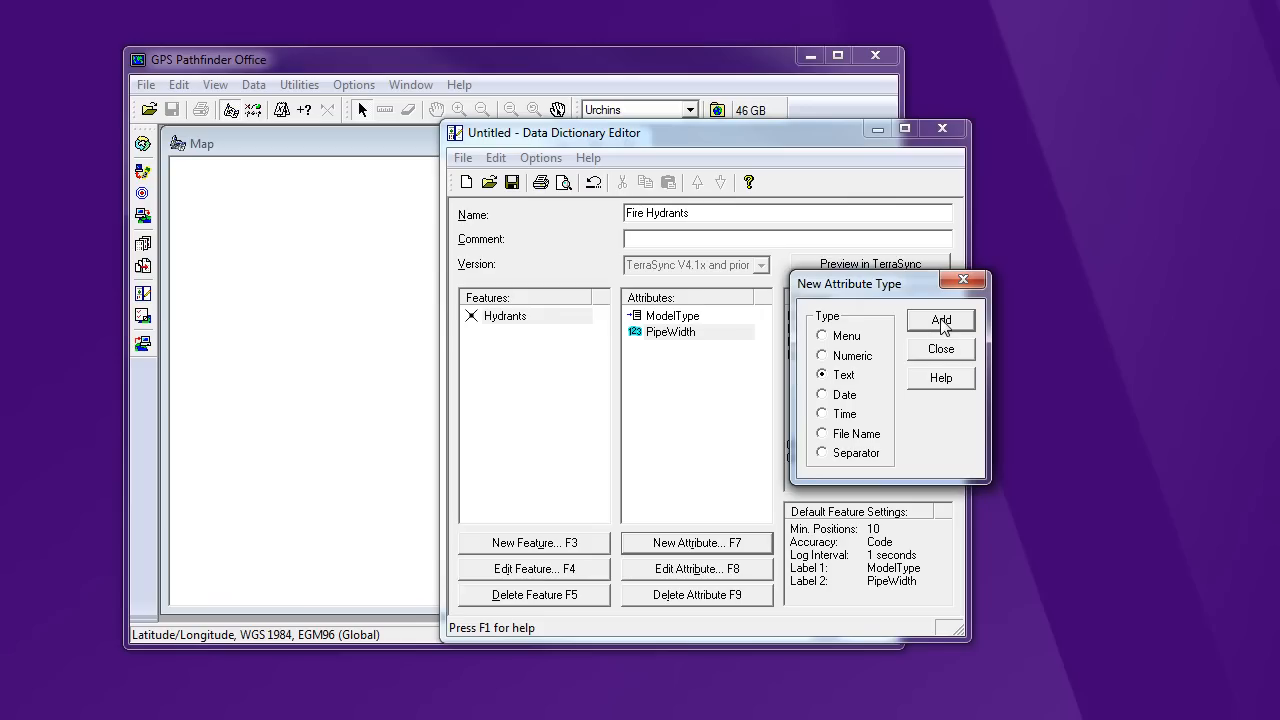
{"action": "left_click", "coordinate": [939, 320]}
{"action": "type", "text": "N"}
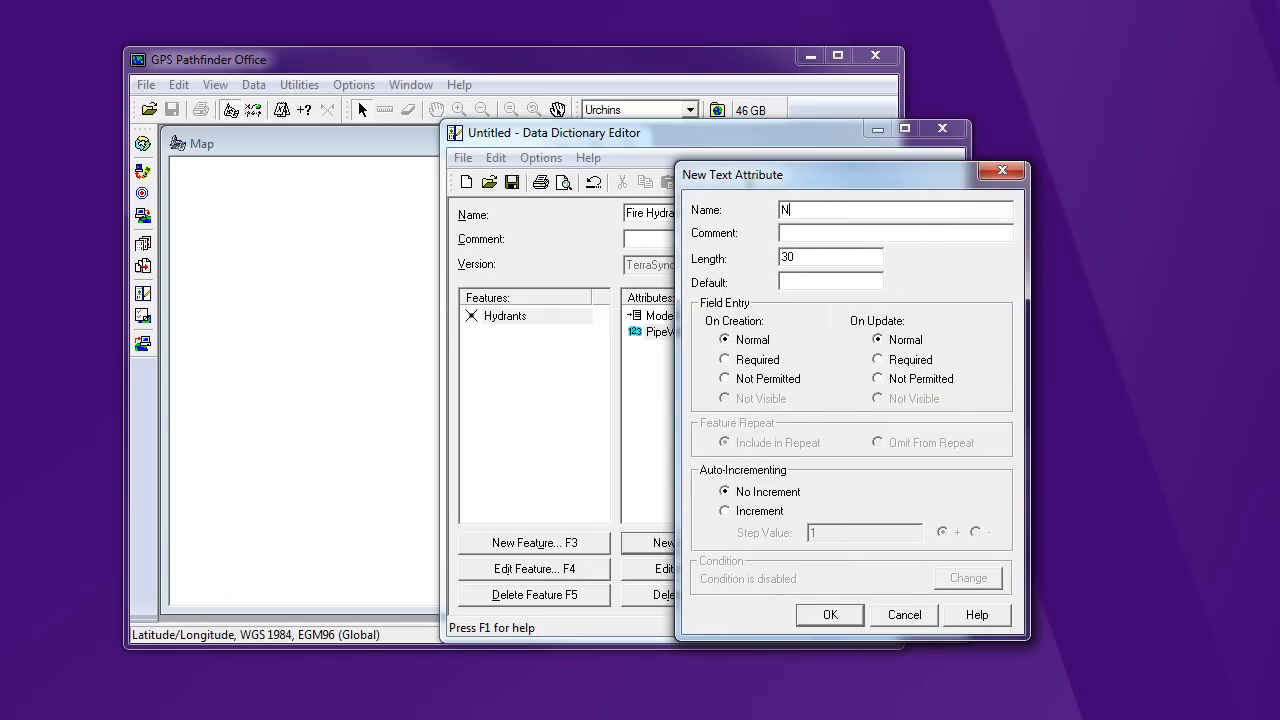
{"action": "type", "text": "otes"}
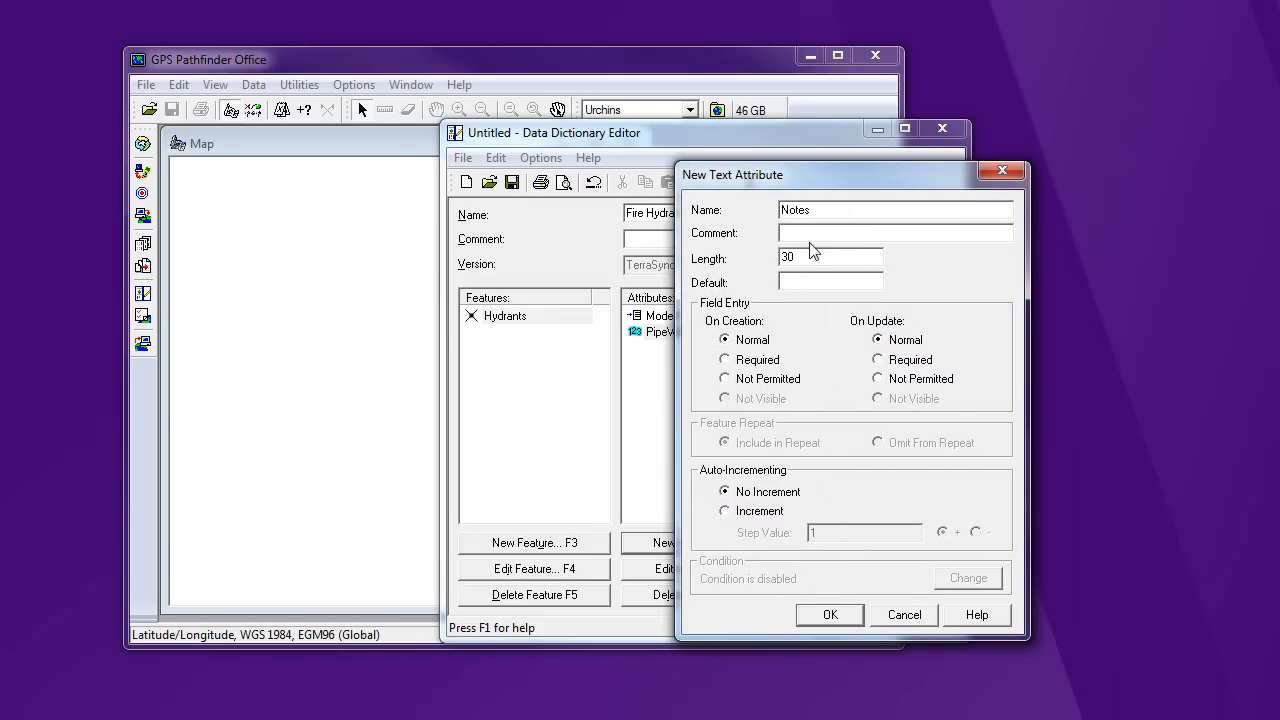
{"action": "type", "text": "100"}
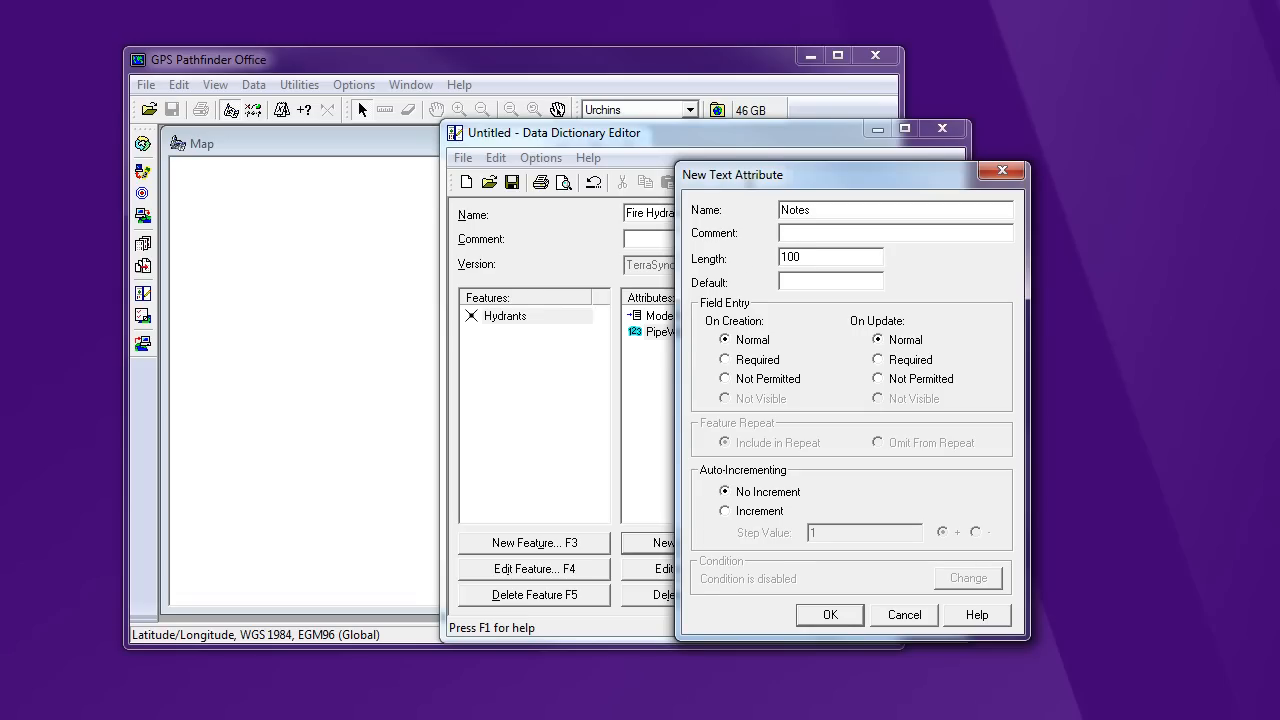
{"action": "left_click", "coordinate": [829, 614]}
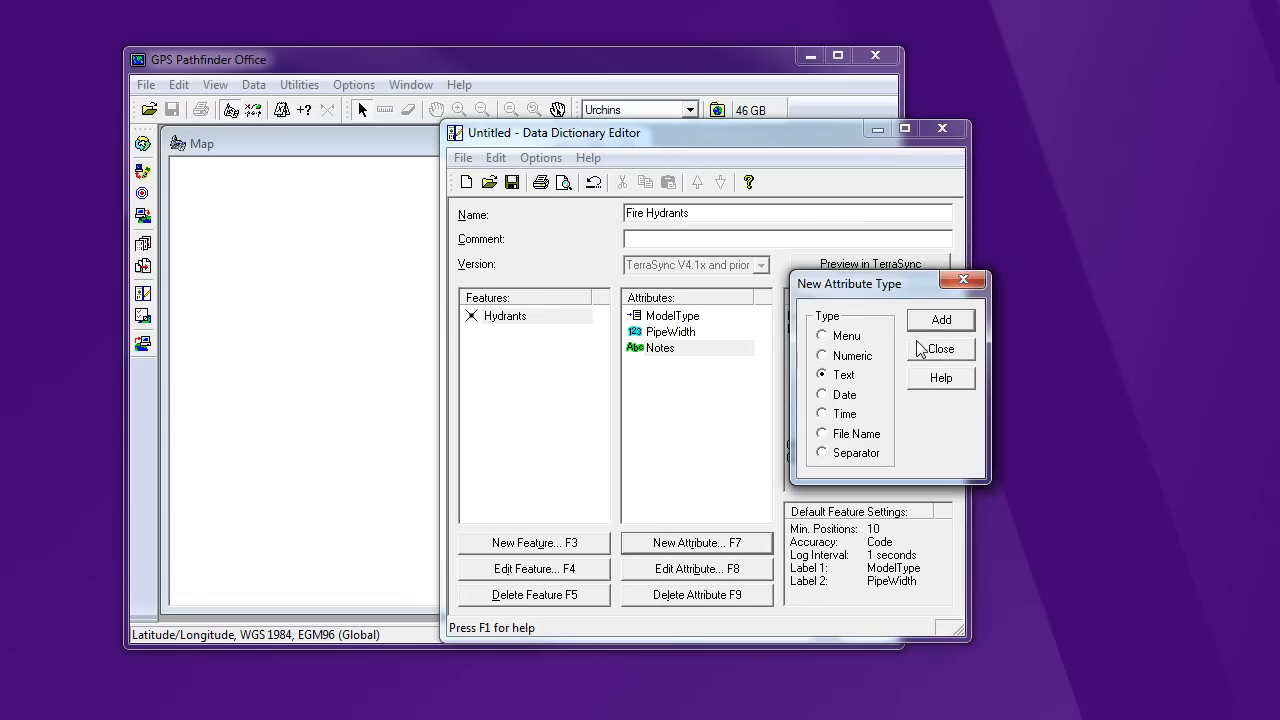
{"action": "left_click", "coordinate": [939, 349]}
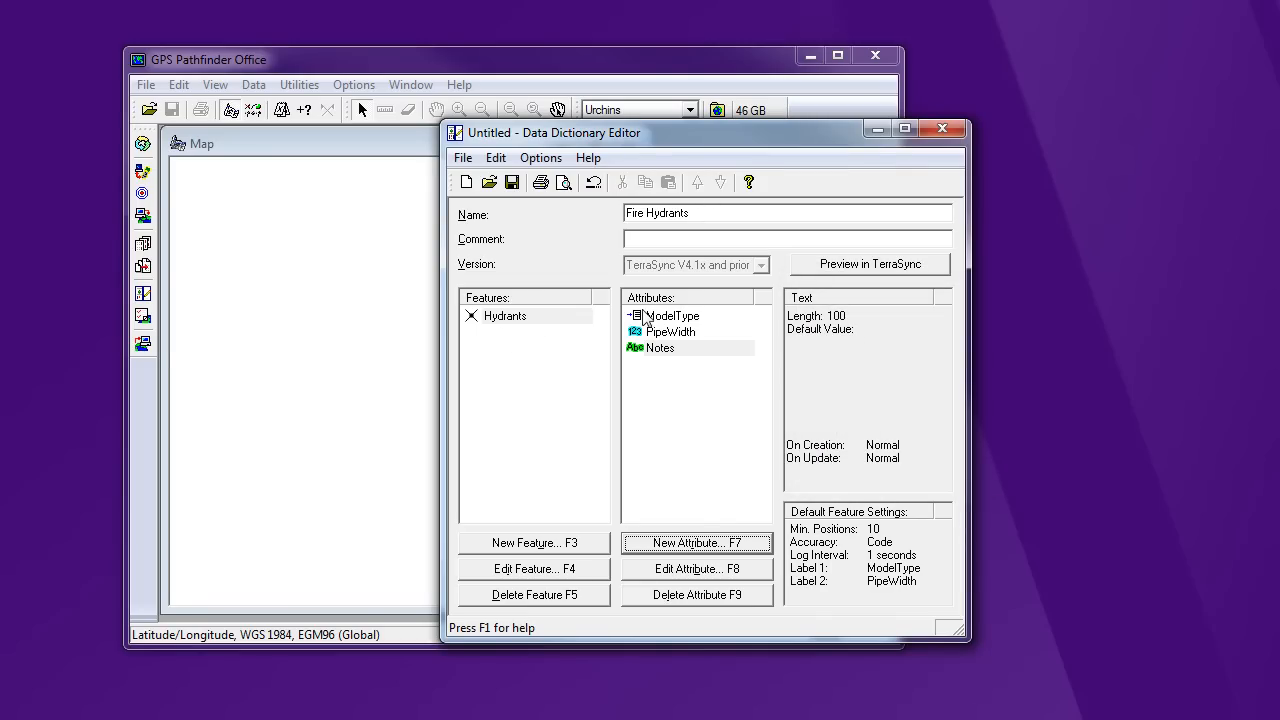
{"action": "mouse_move", "coordinate": [512, 182]}
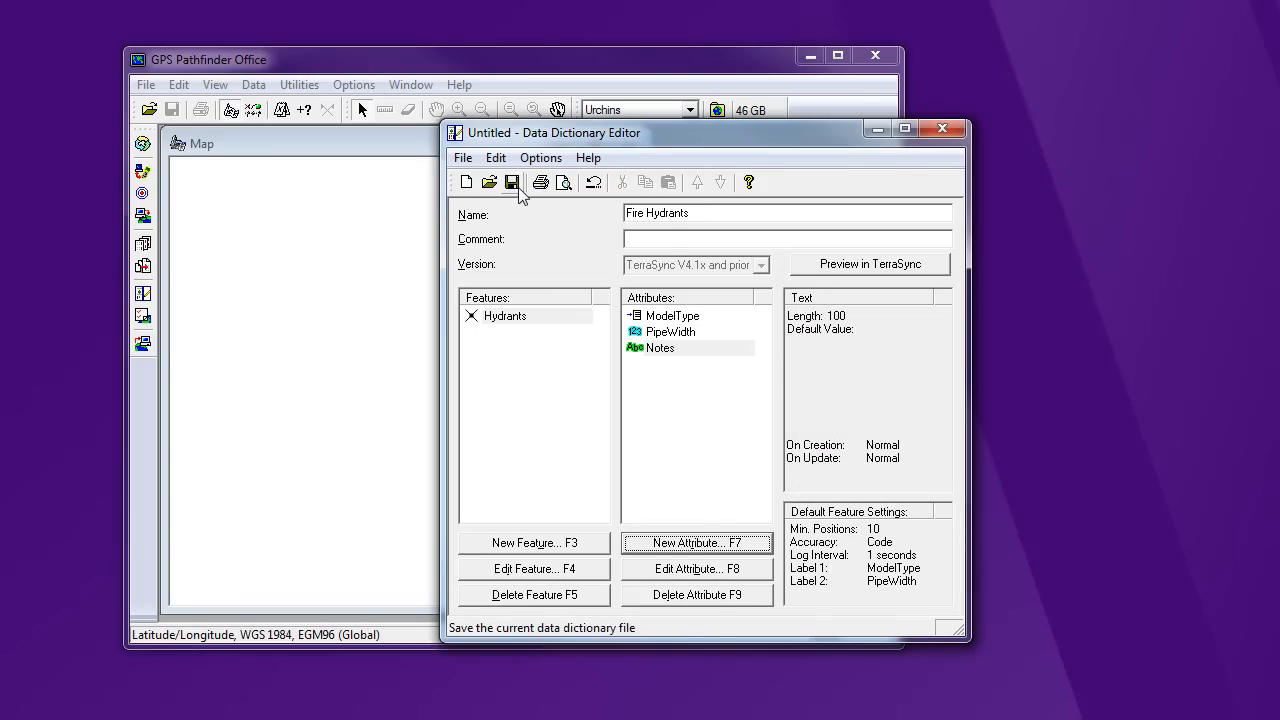
Save the Fire Hydrants data dictionary as Fire Hydrants.ddf in the Urchins project folder.
{"action": "left_click", "coordinate": [512, 182]}
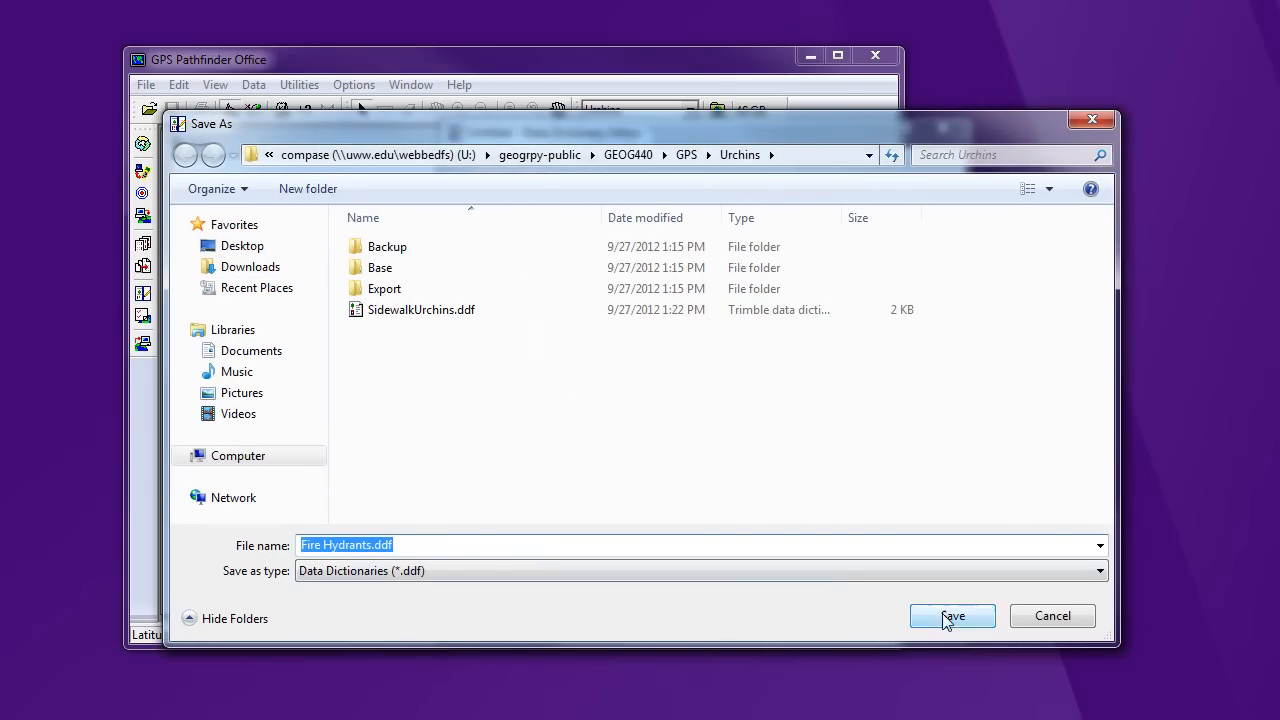
{"action": "left_click", "coordinate": [951, 615]}
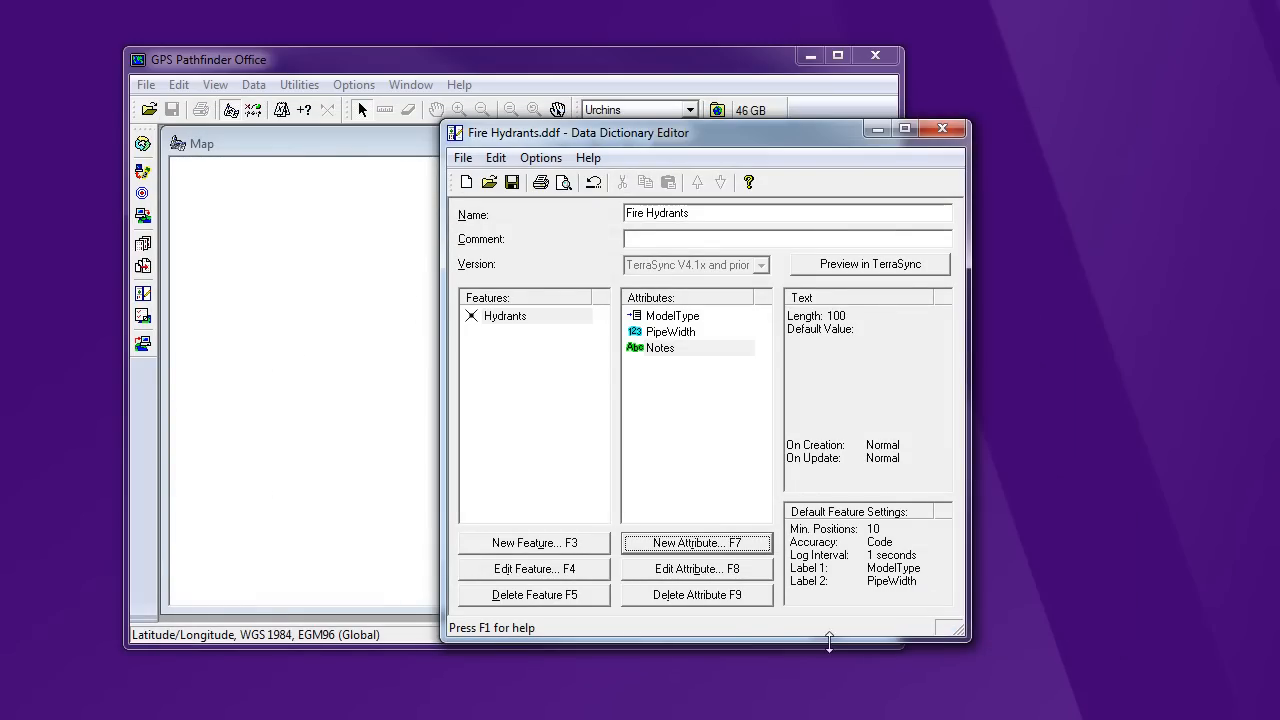